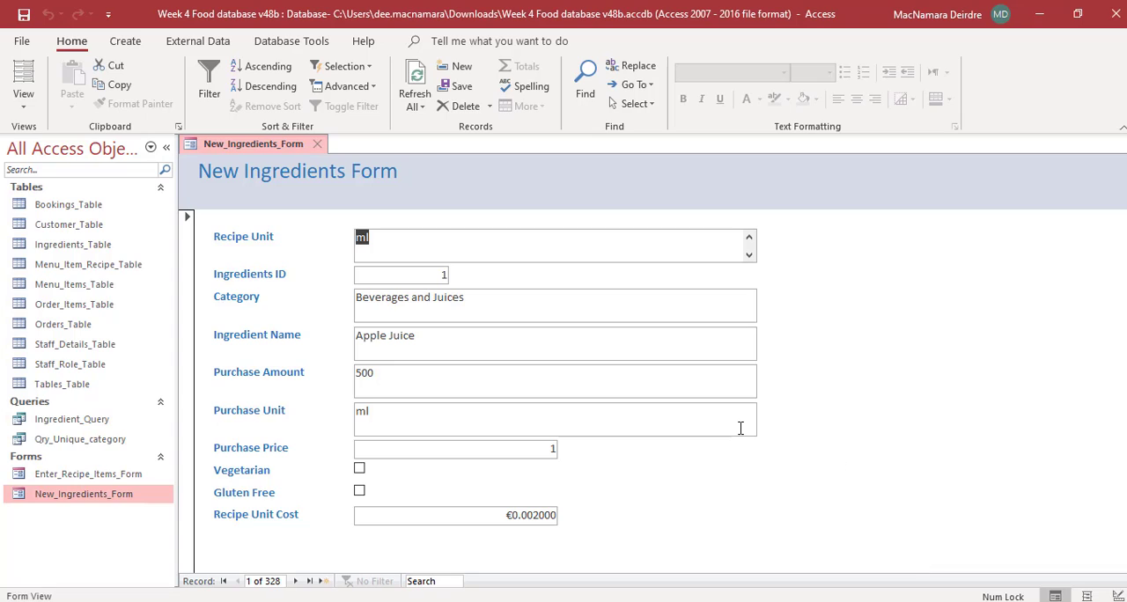
mouse_move(583, 447)
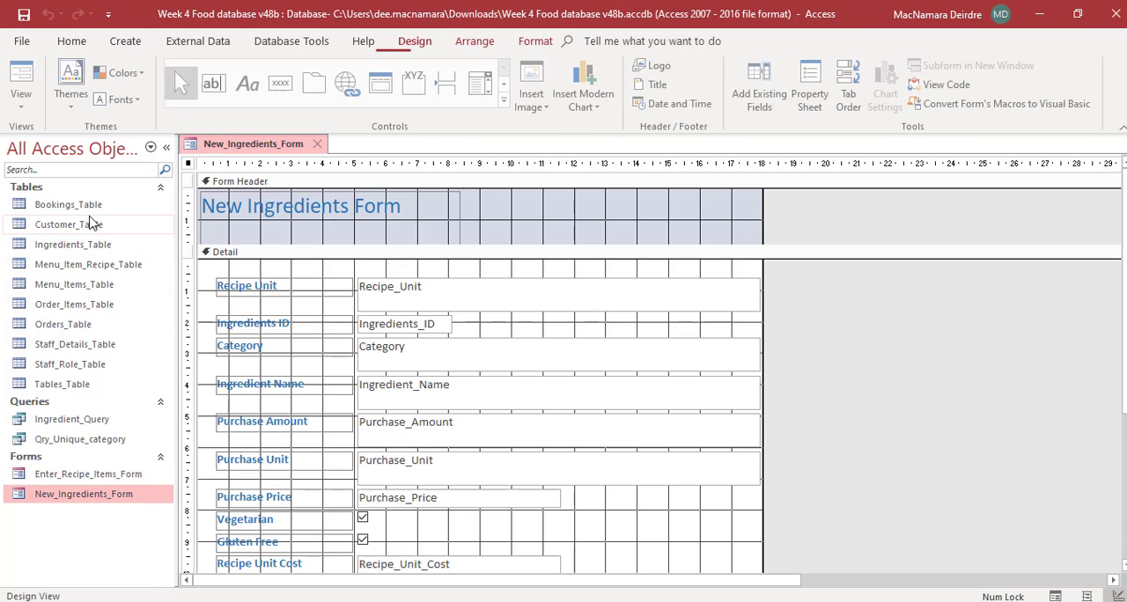
Scroll the New Ingredients Form in Design View down to the Form Footer bar
scroll(down, 3)
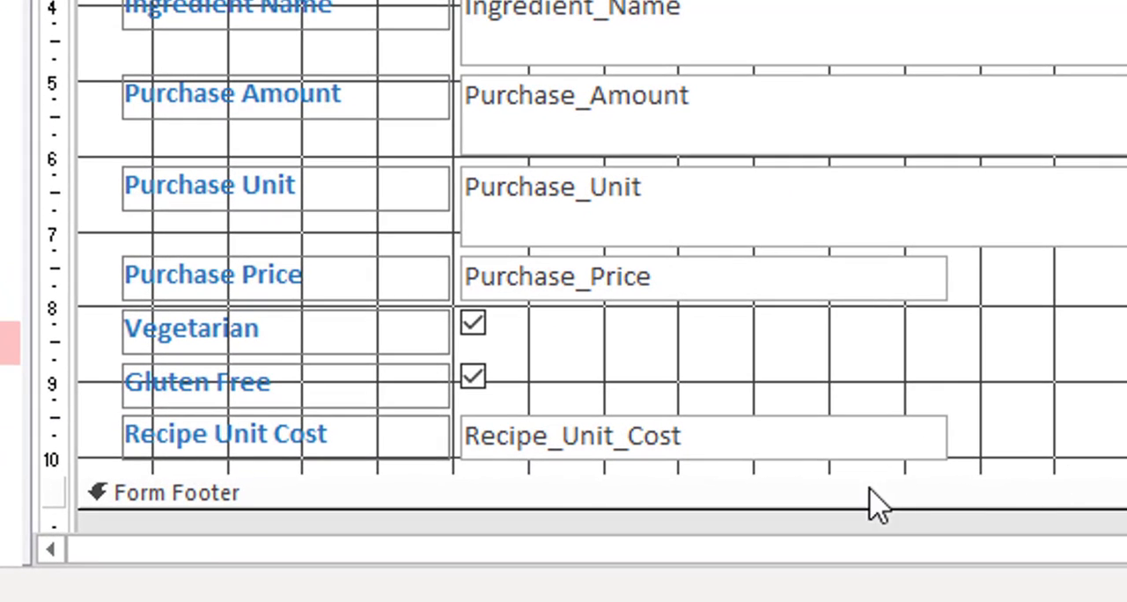
mouse_move(162, 519)
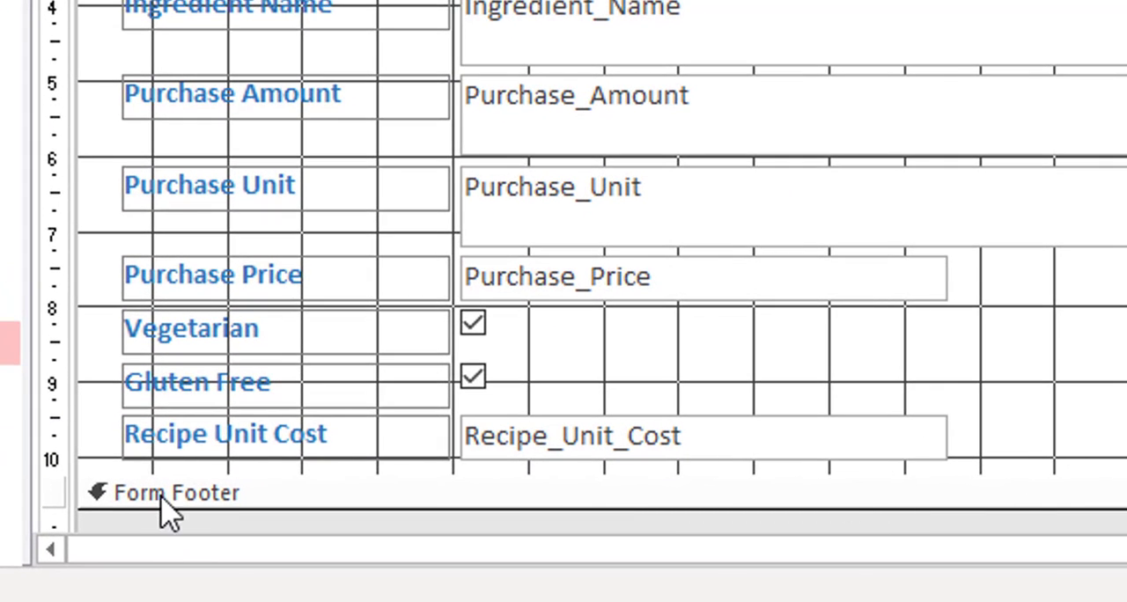
mouse_move(211, 477)
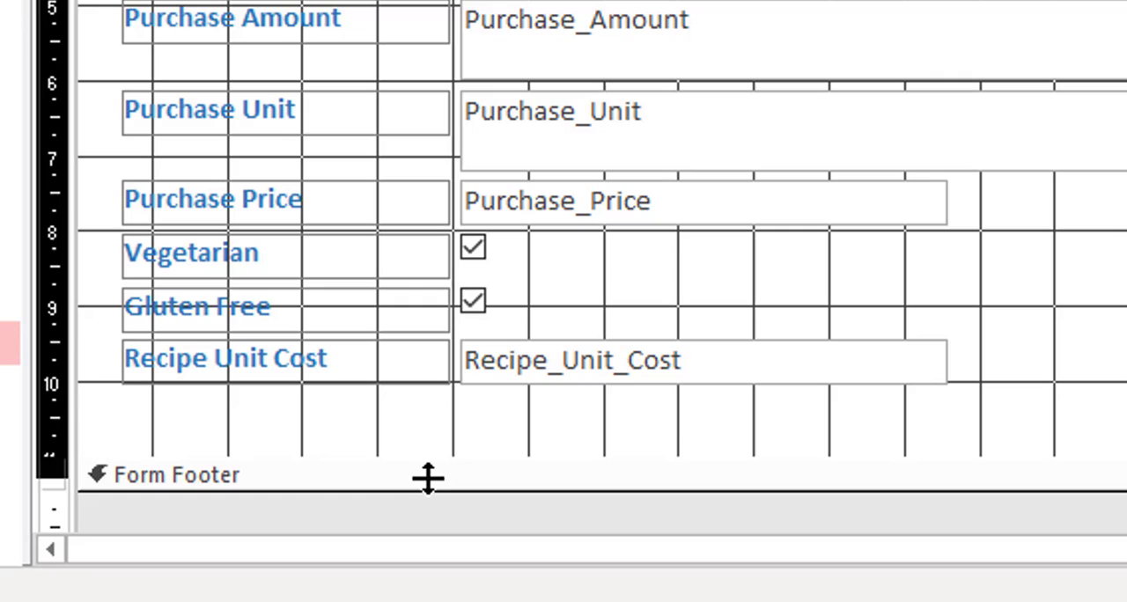
Drag the Form Footer bar down to leave empty Detail space below Recipe Unit Cost
drag(426, 479, 426, 515)
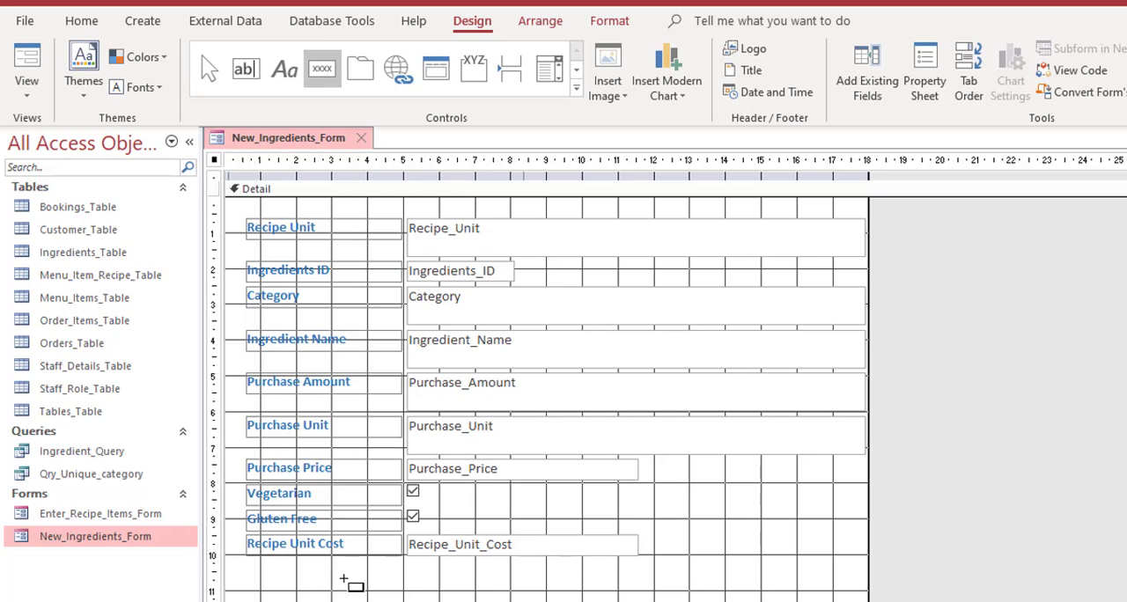
mouse_move(409, 581)
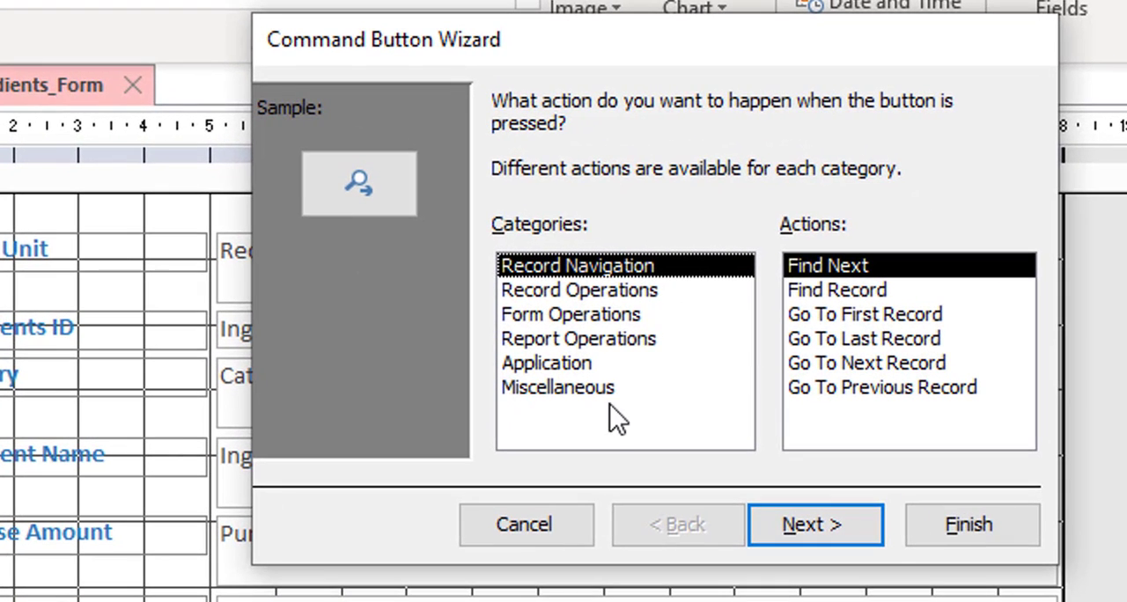
mouse_move(599, 250)
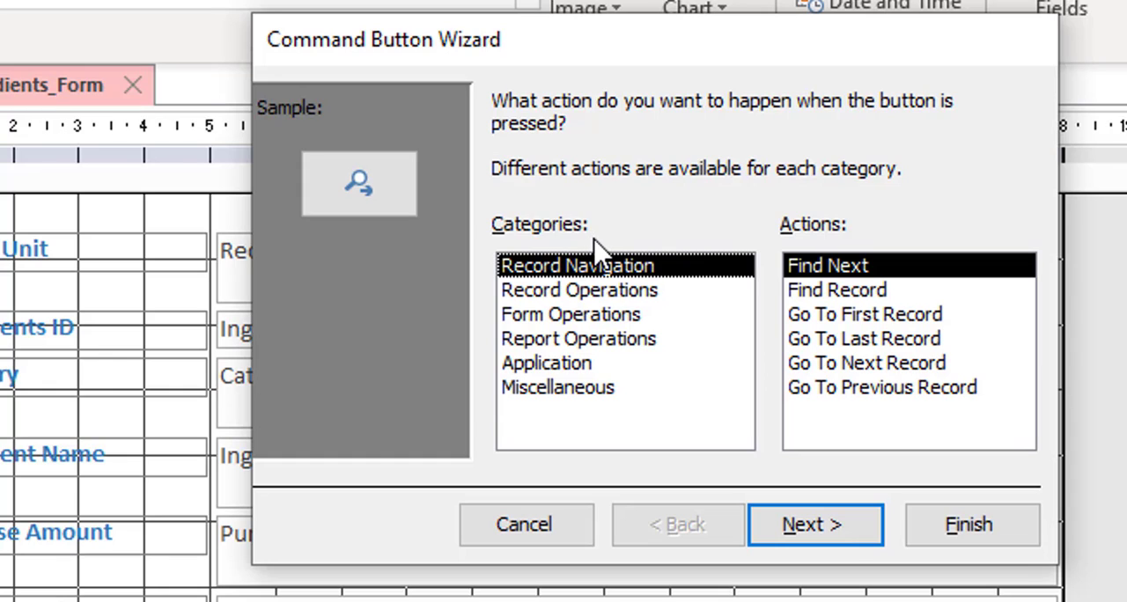
In the Command Button Wizard choose Record Operations with the Add New Record action
click(578, 289)
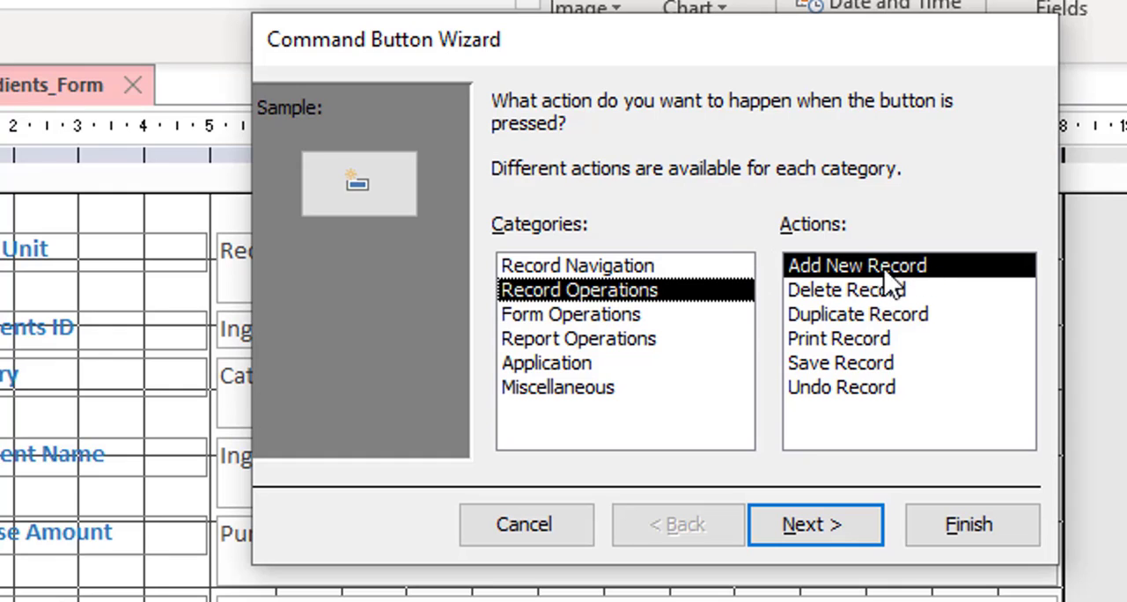
mouse_move(867, 310)
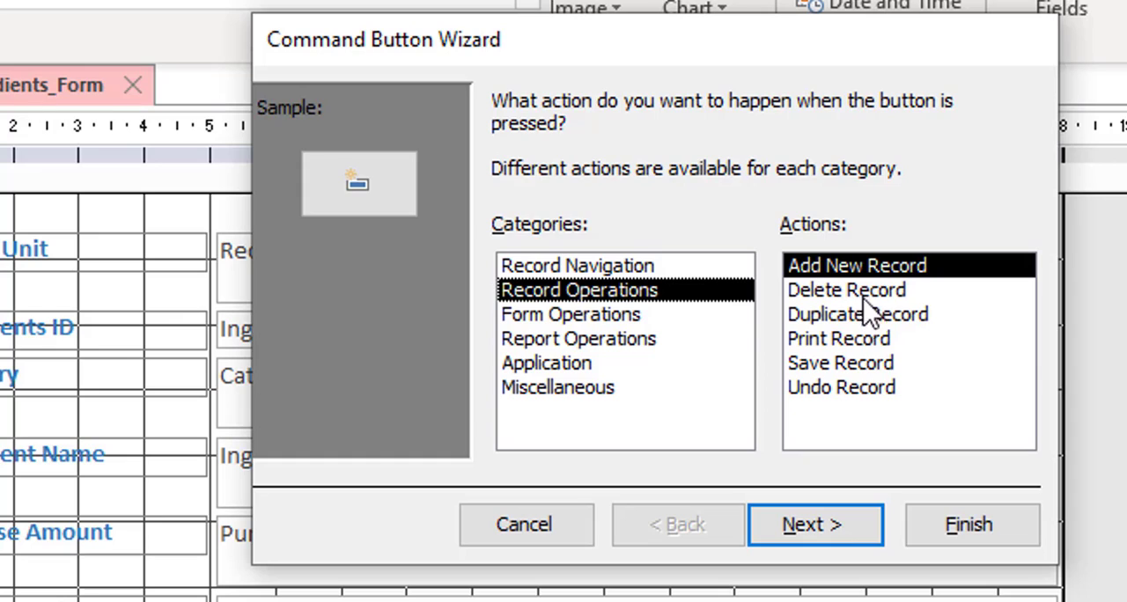
mouse_move(678, 317)
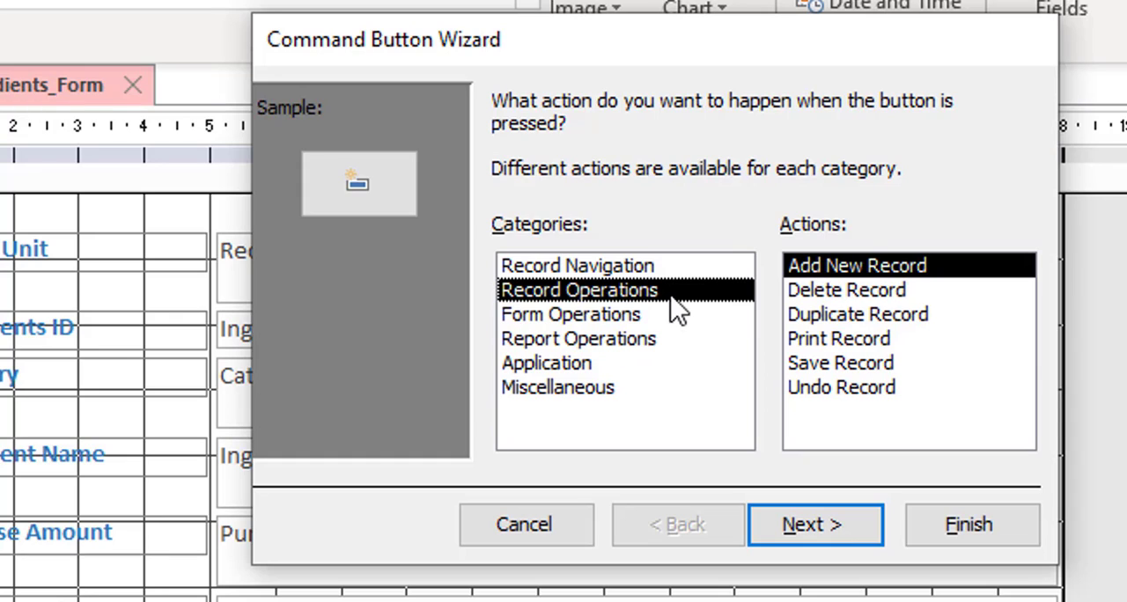
mouse_move(859, 208)
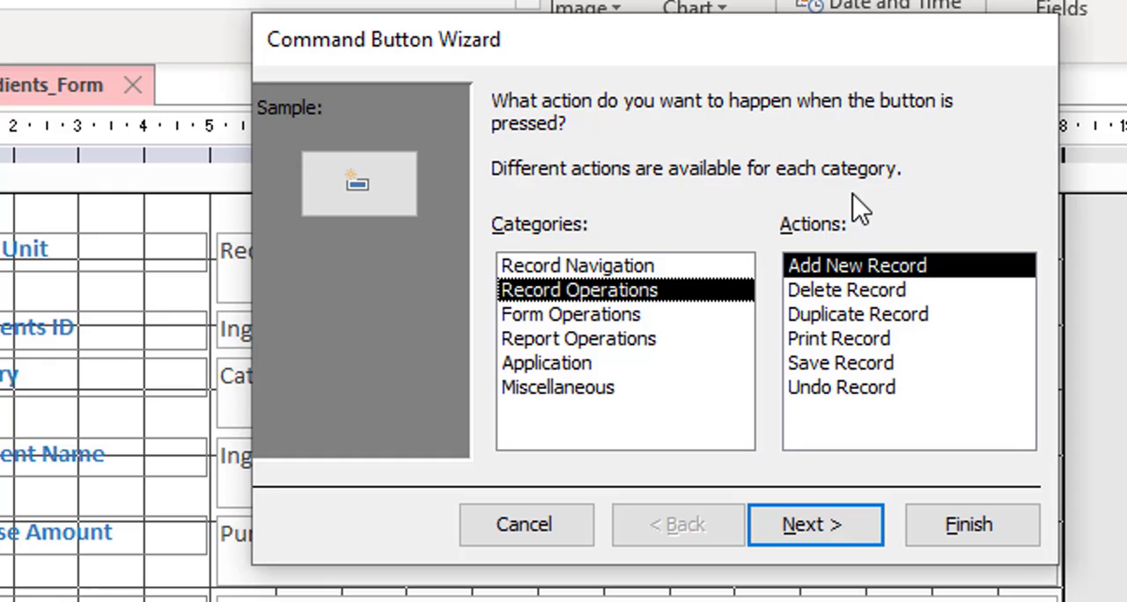
mouse_move(937, 299)
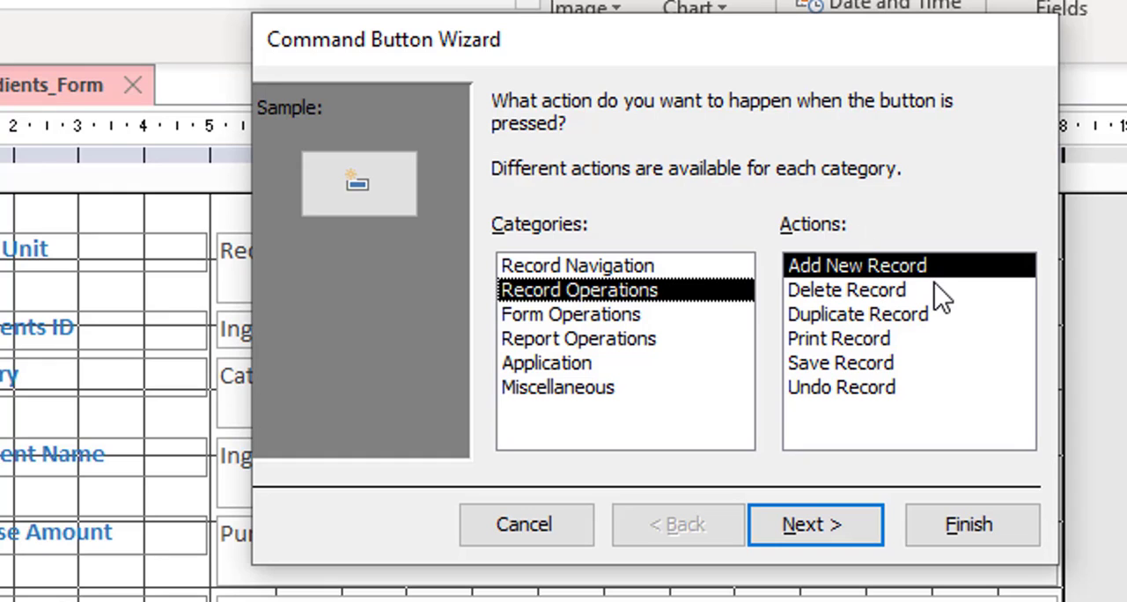
click(815, 525)
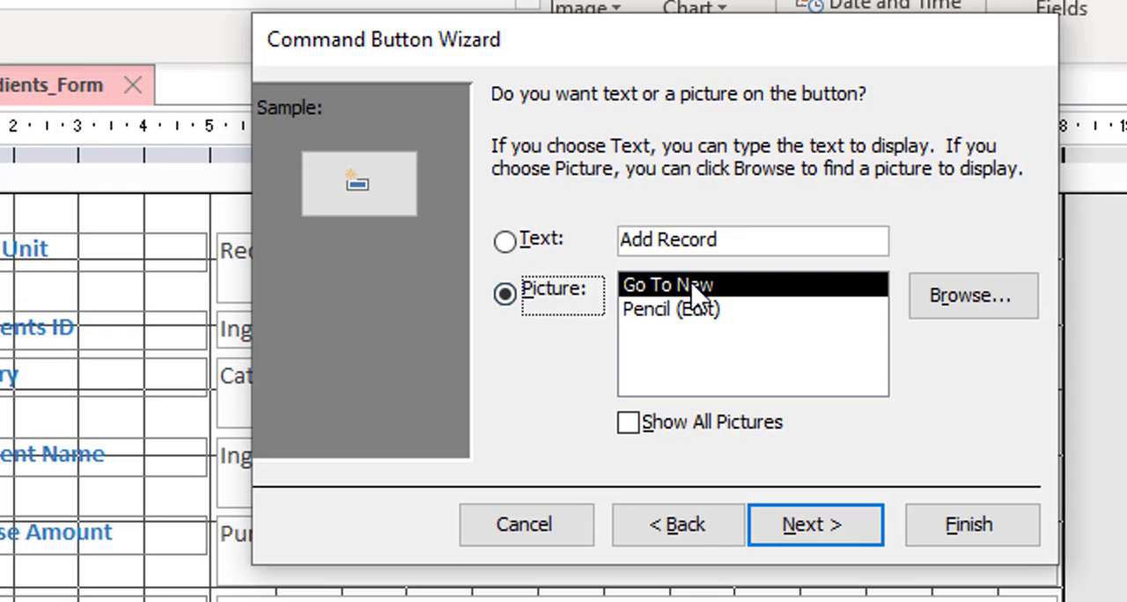
mouse_move(518, 255)
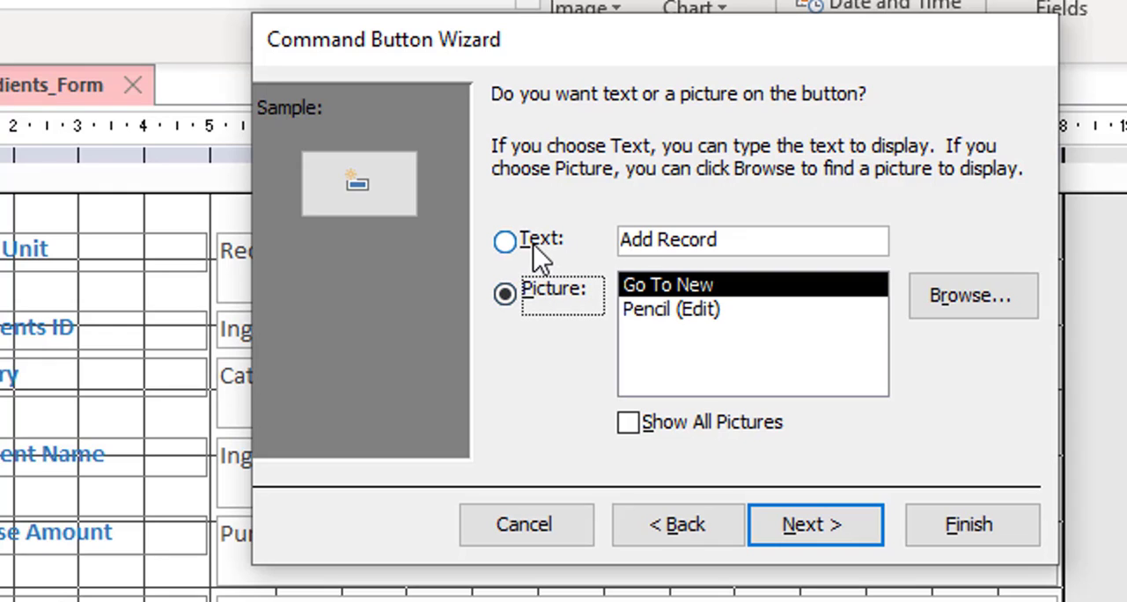
Make the button show the text caption 'Add New Ingredient' instead of a picture
click(504, 242)
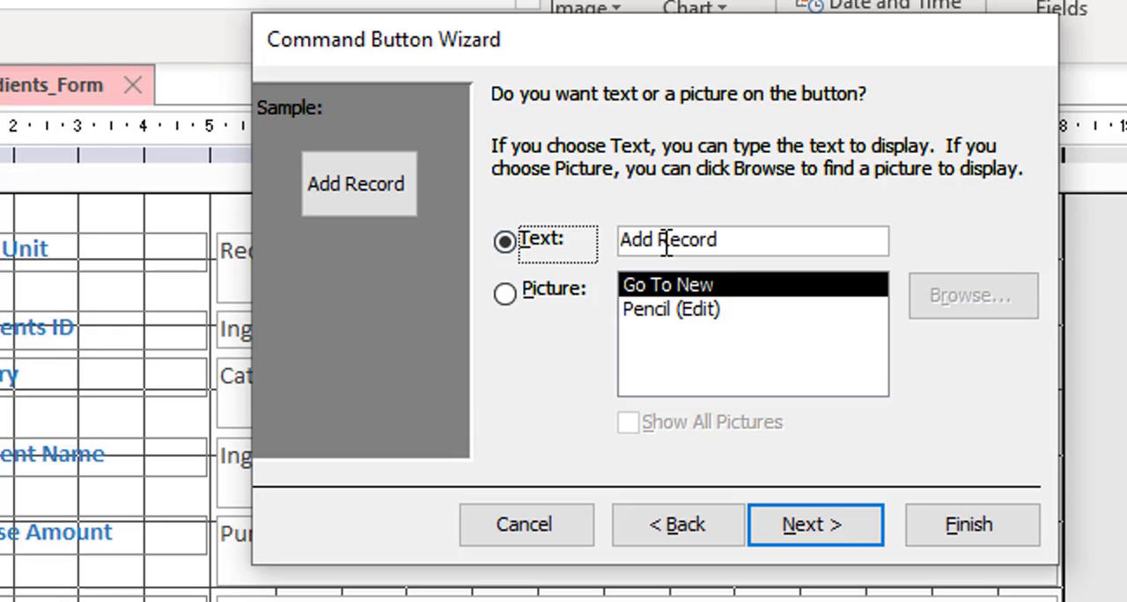
double_click(684, 239)
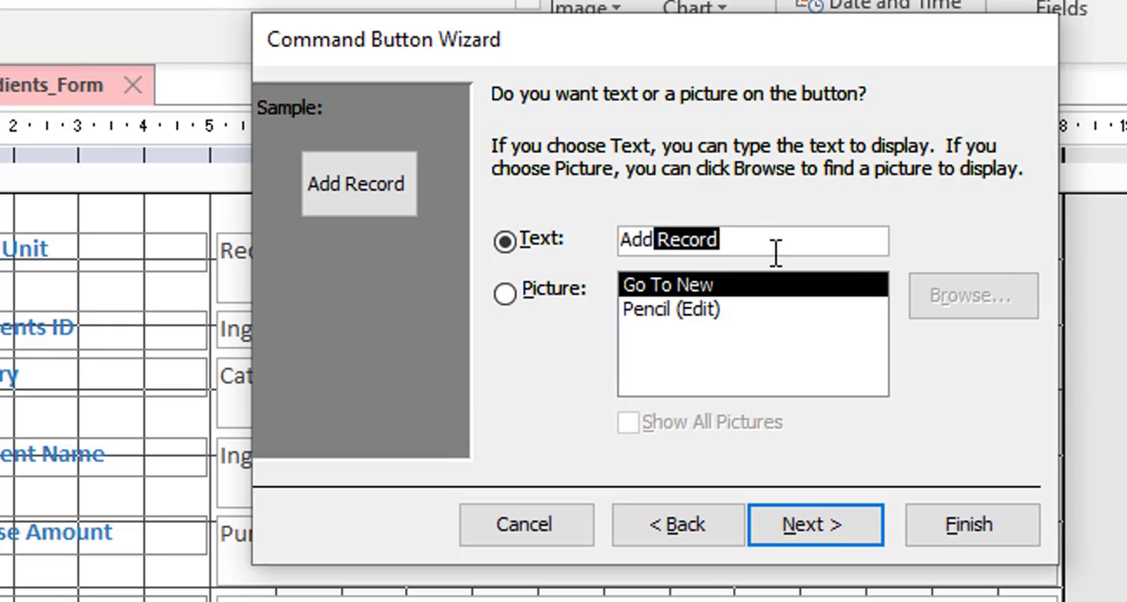
key(Delete)
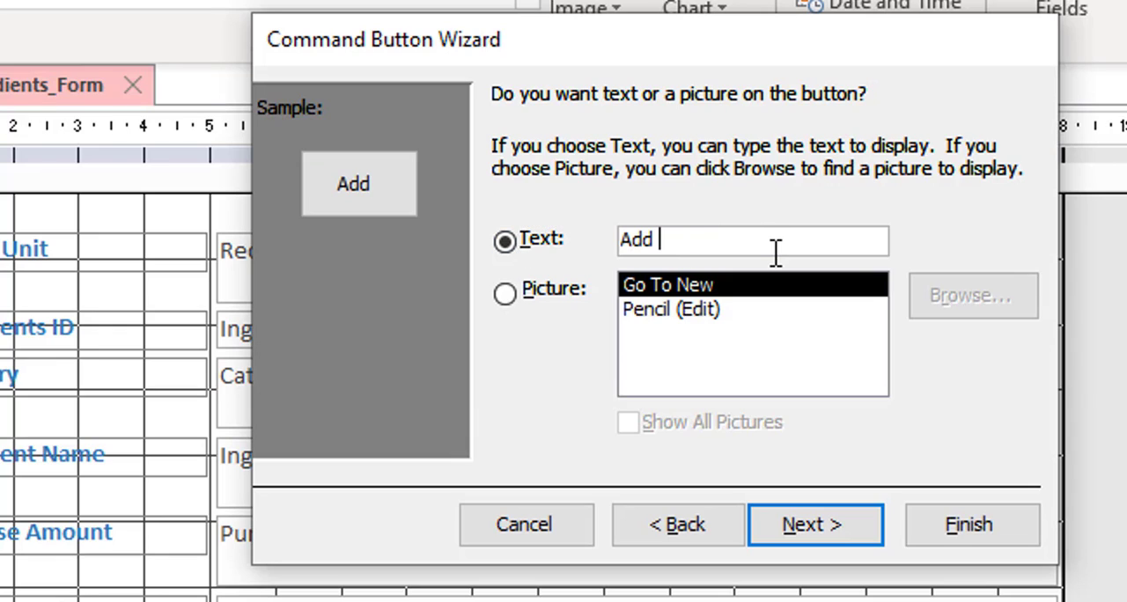
text(New Ing)
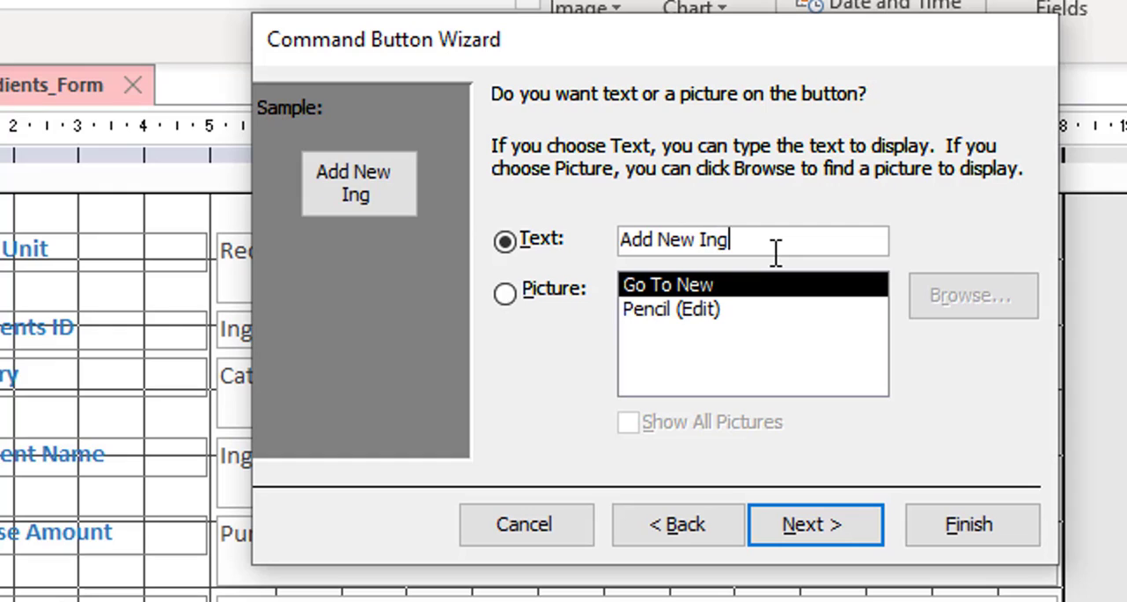
text(redient)
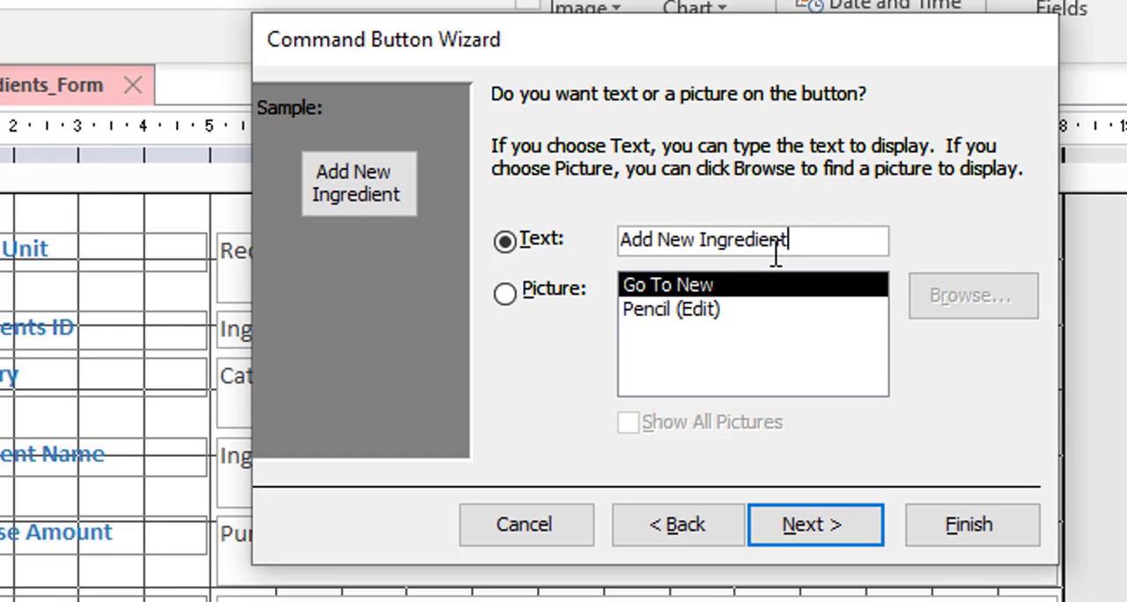
mouse_move(825, 256)
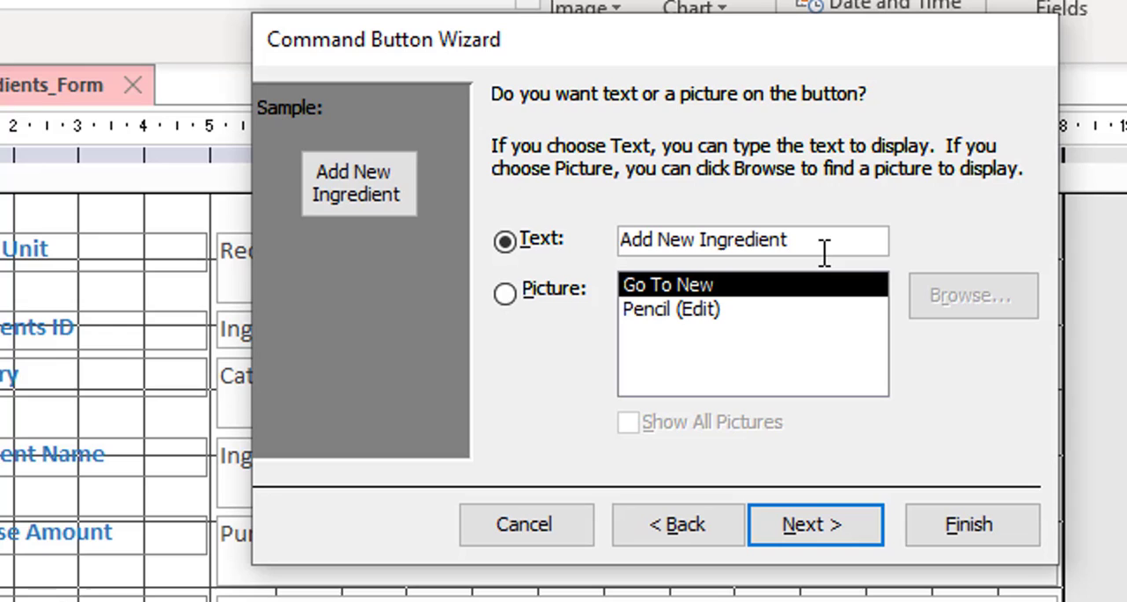
mouse_move(863, 529)
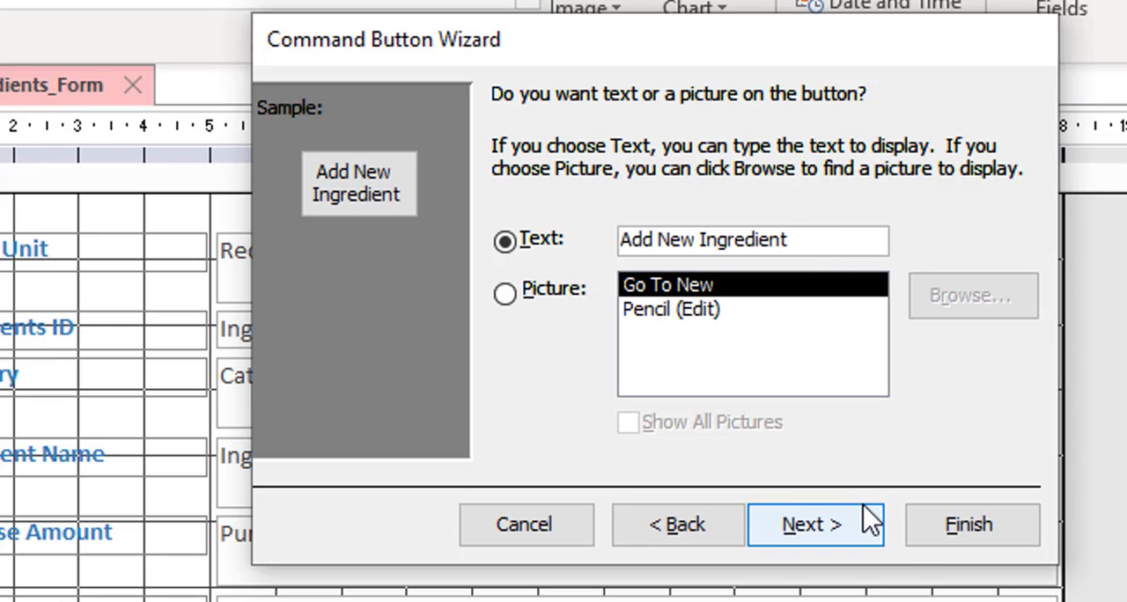
Name the button Button New Ing and finish placing it below Recipe Unit Cost
click(798, 525)
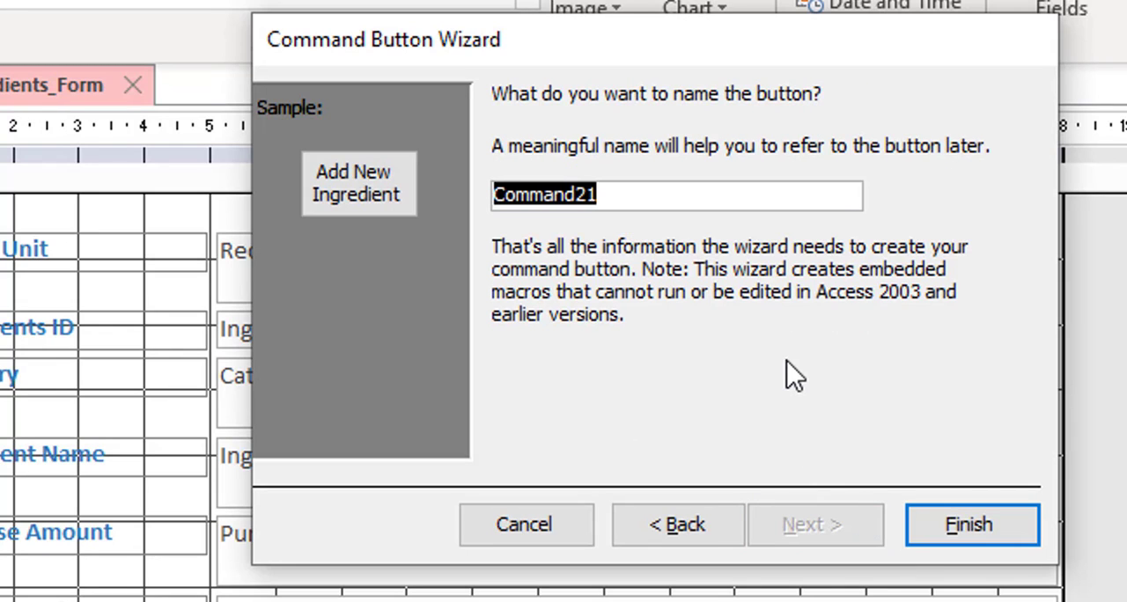
text(Button New)
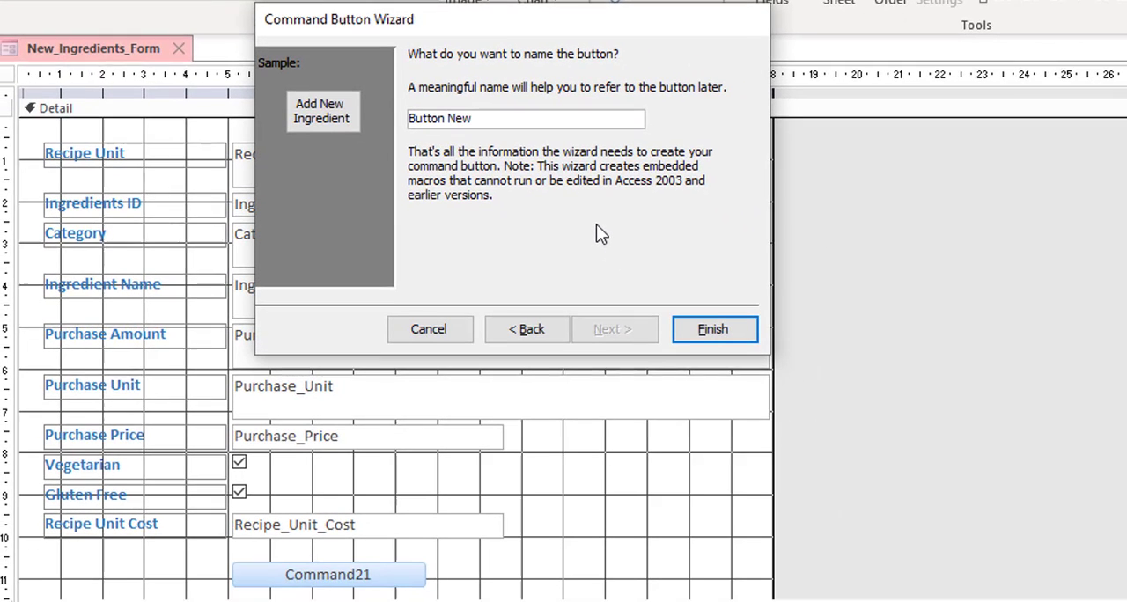
text(Ing)
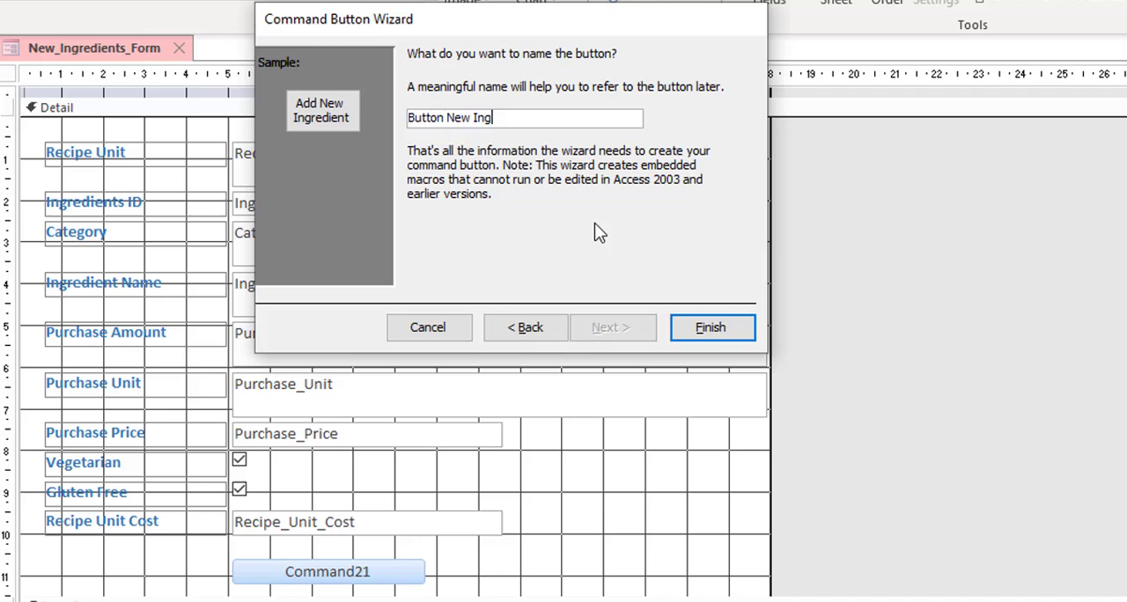
click(711, 328)
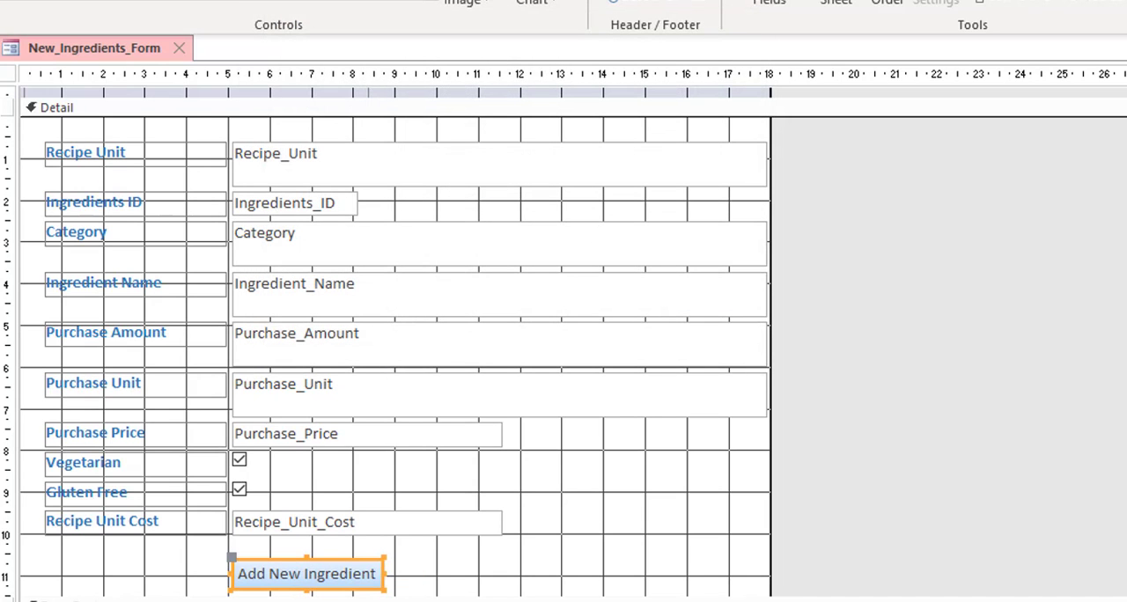
mouse_move(307, 575)
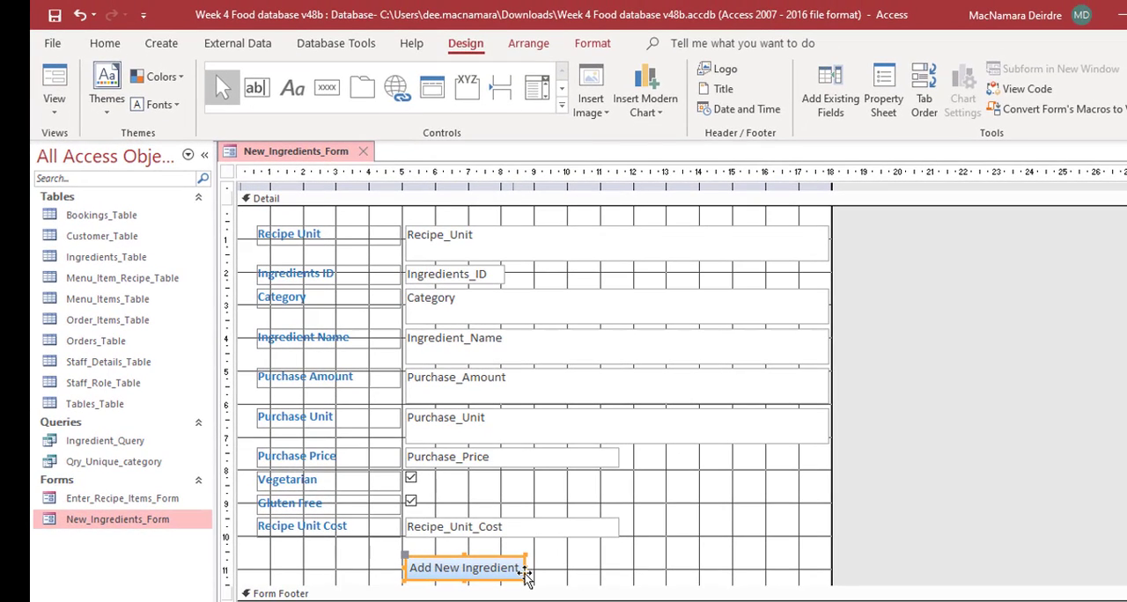
mouse_move(586, 567)
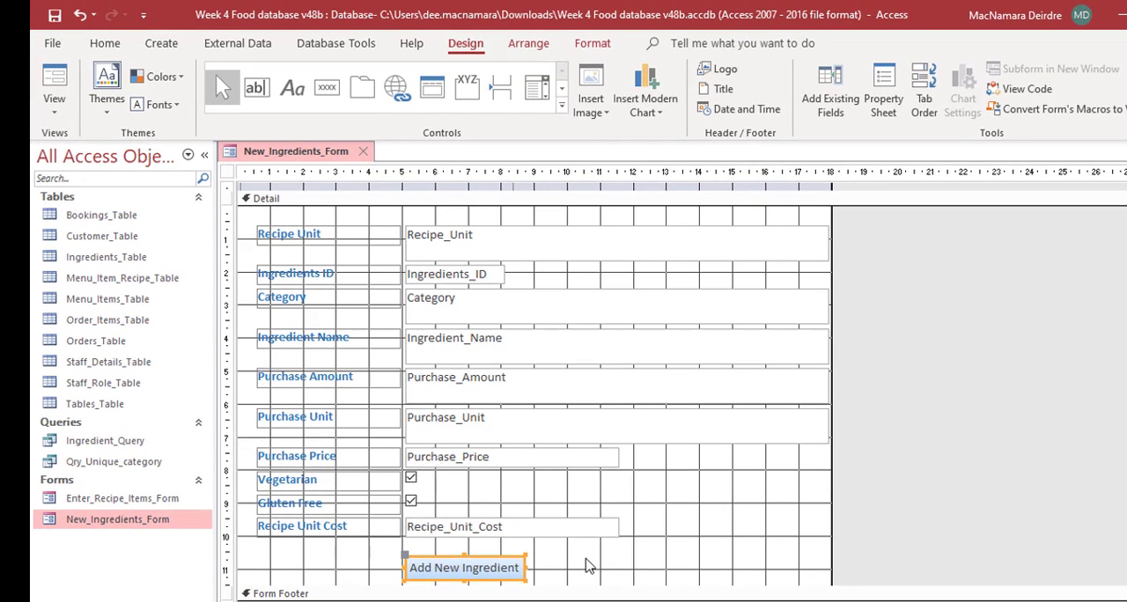
In Form View use Add New Ingredient to reach a blank record 329 of 329
click(28, 79)
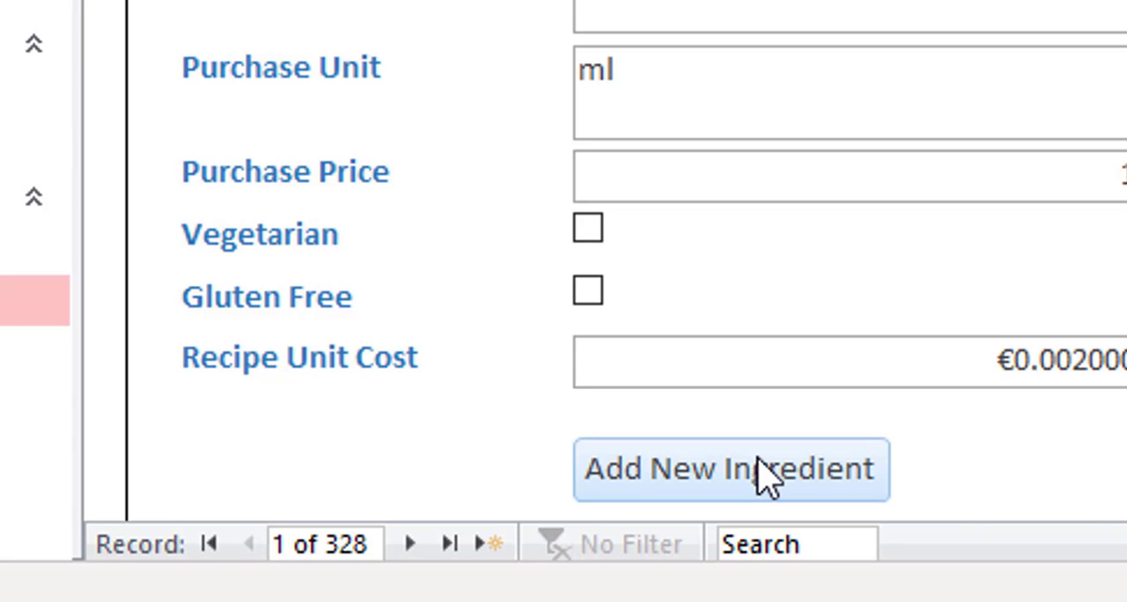
click(731, 468)
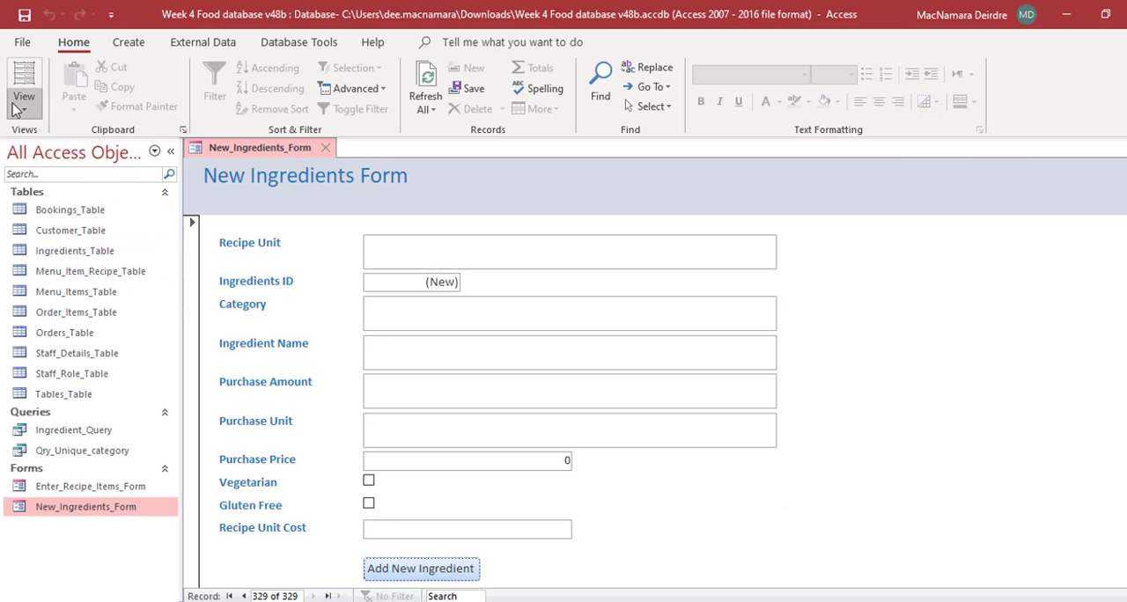
Back in Design View, add a left-arrow Go To Previous Record button named 'prev' at the bottom left
click(22, 77)
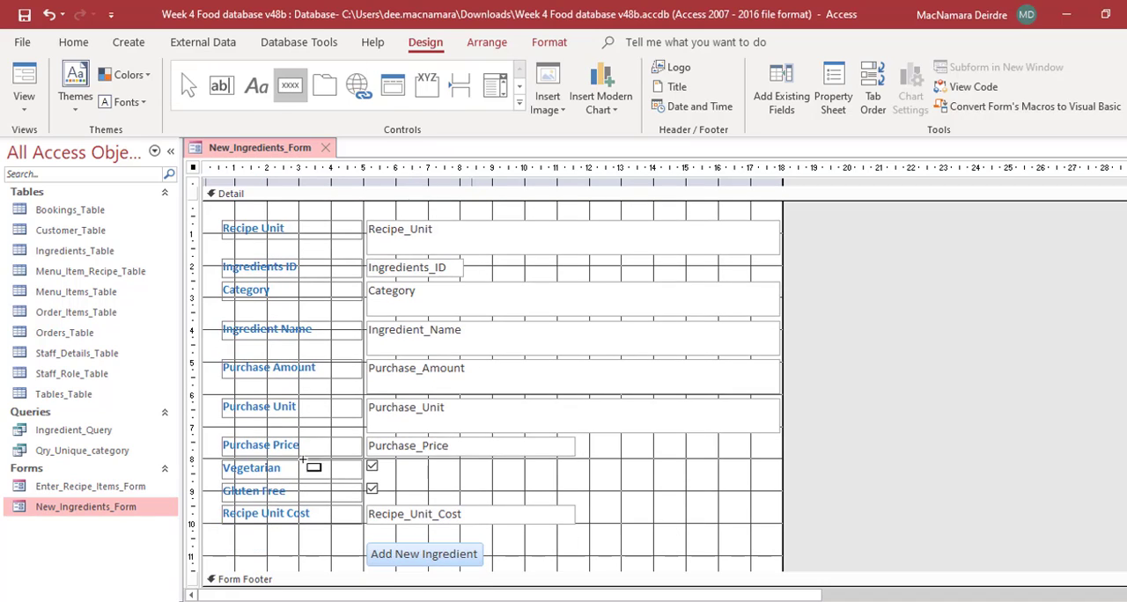
mouse_move(317, 553)
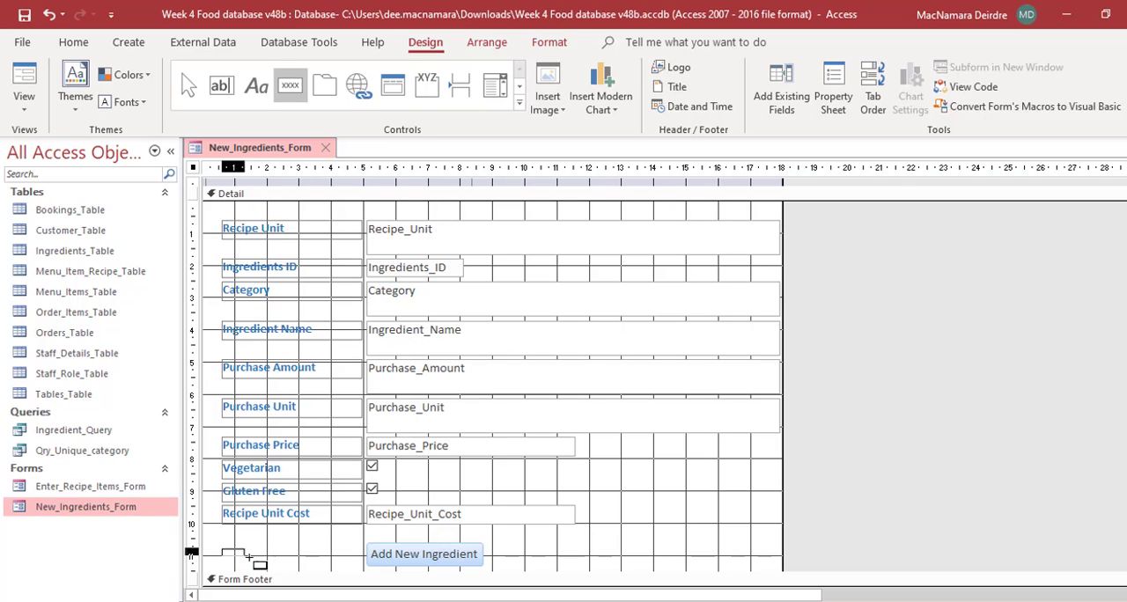
drag(229, 546, 264, 567)
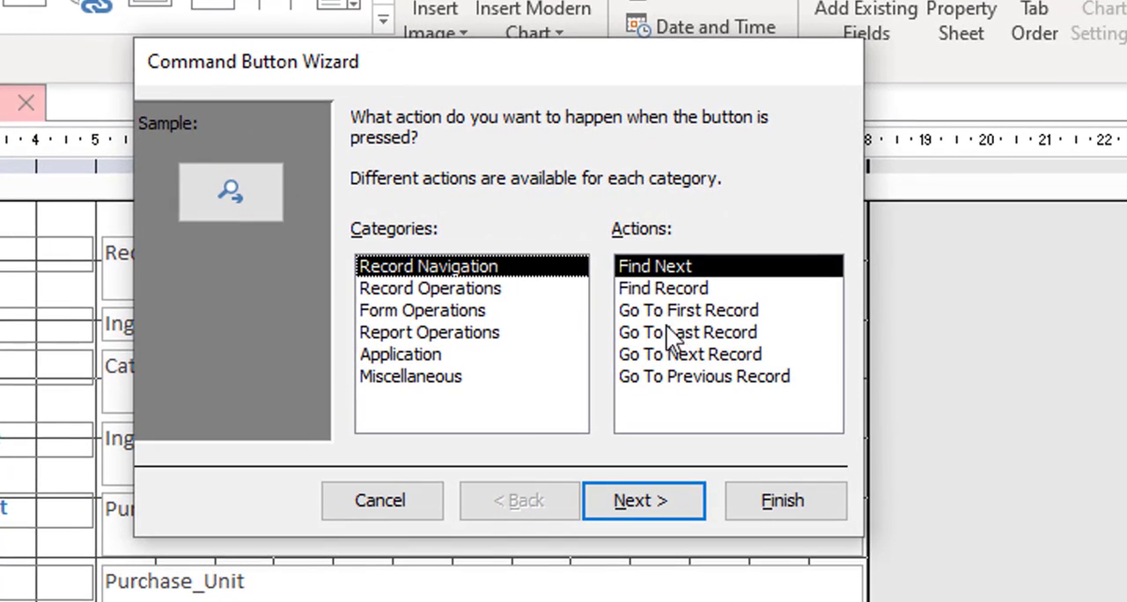
mouse_move(704, 316)
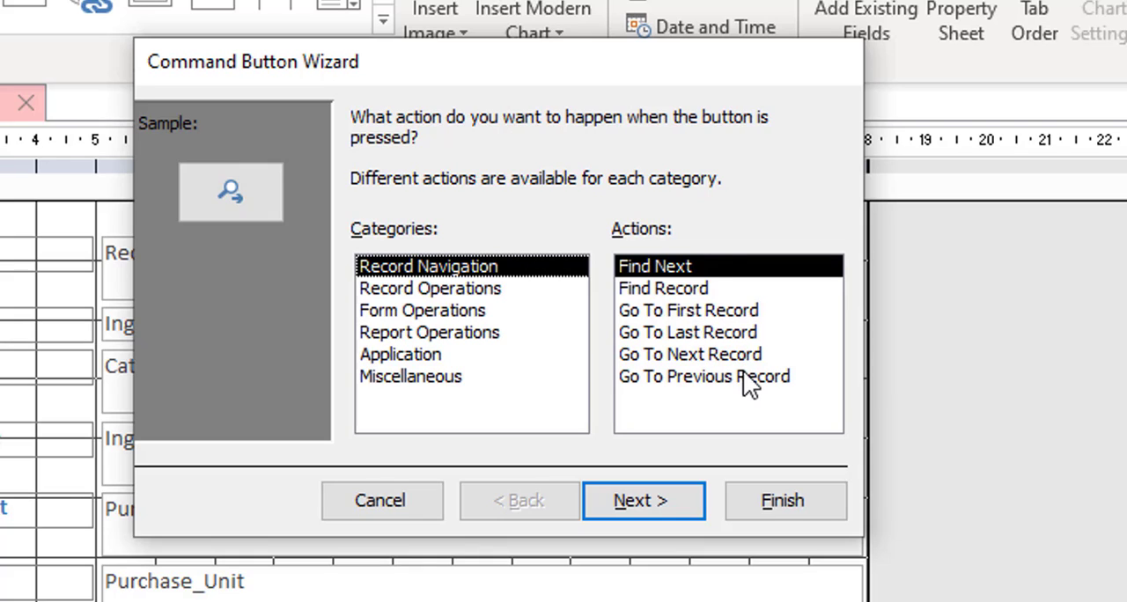
click(706, 377)
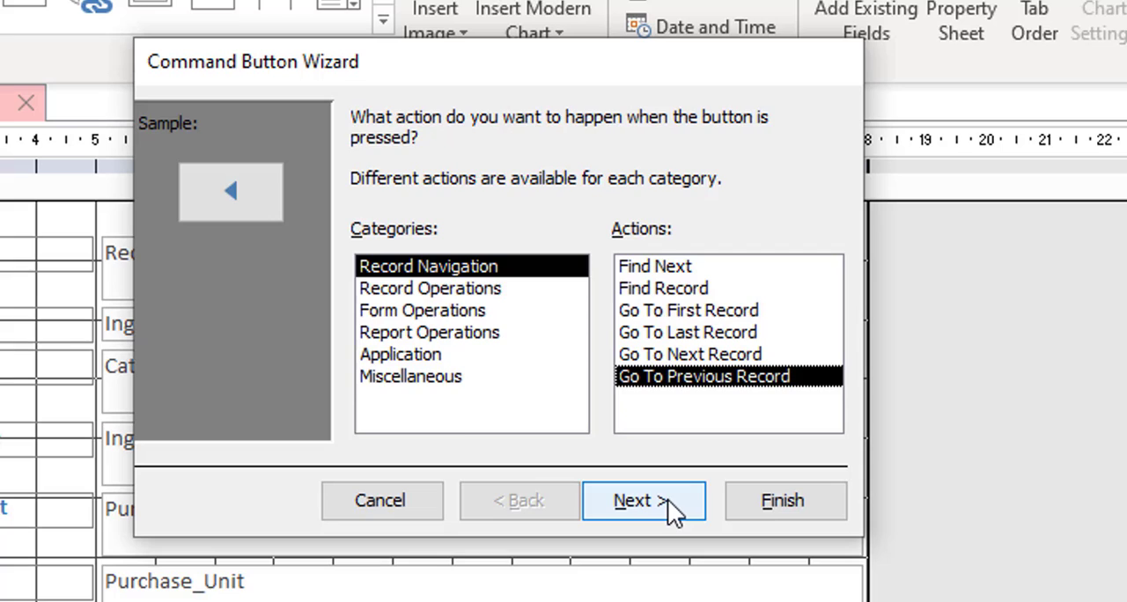
click(642, 501)
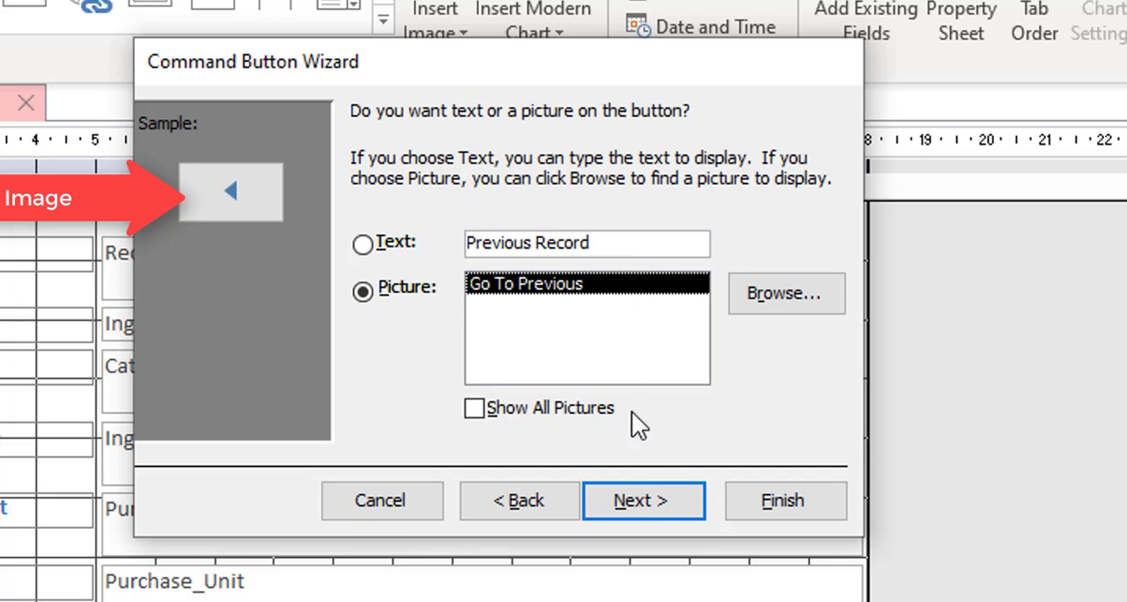
click(641, 500)
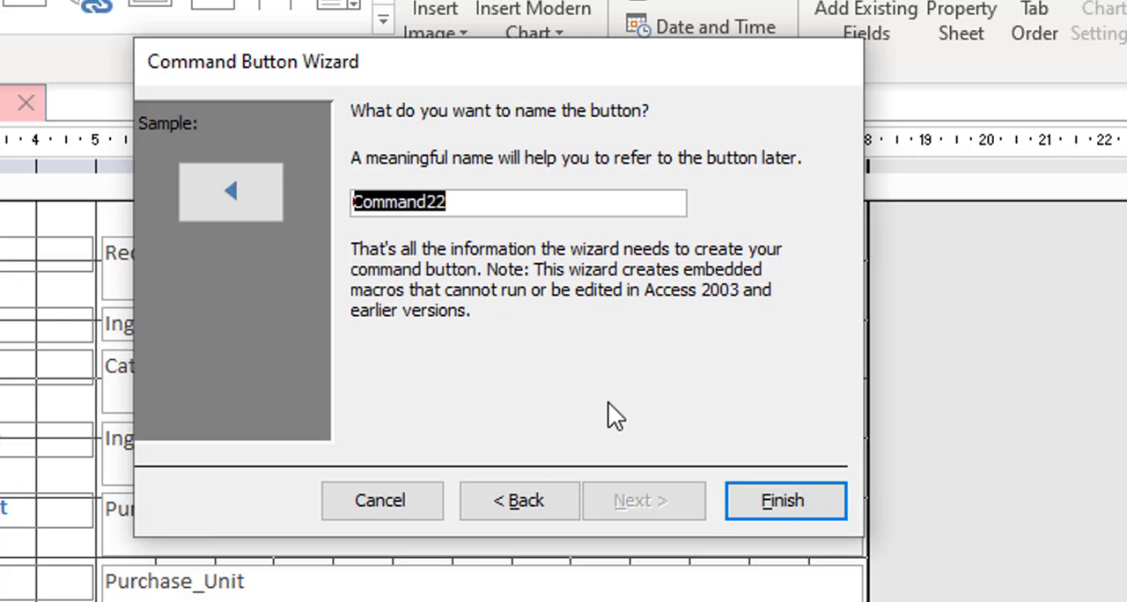
text(prev)
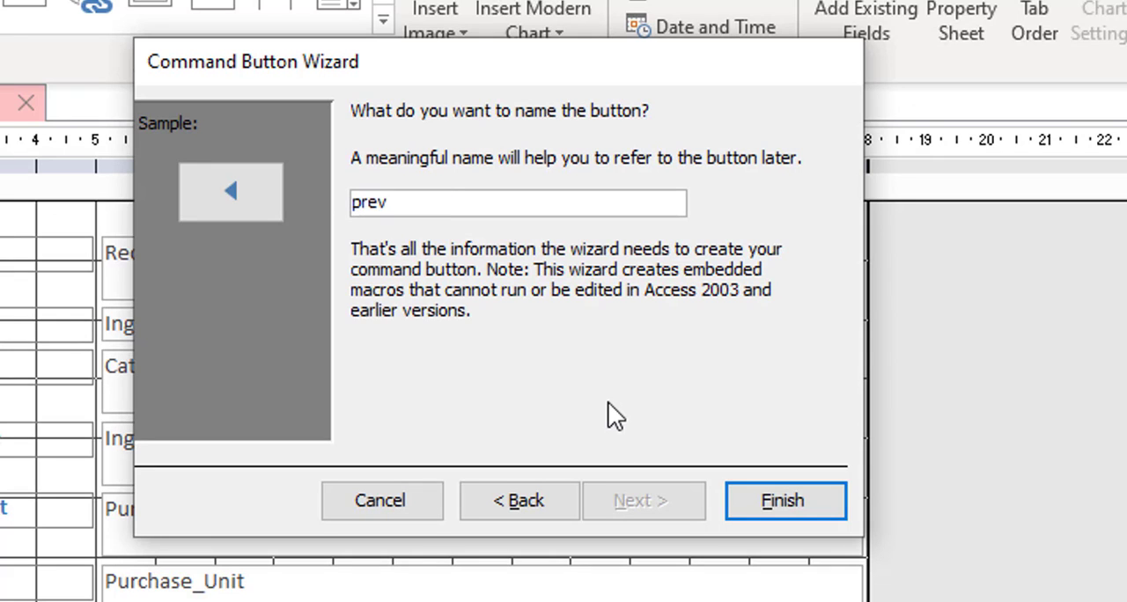
click(785, 500)
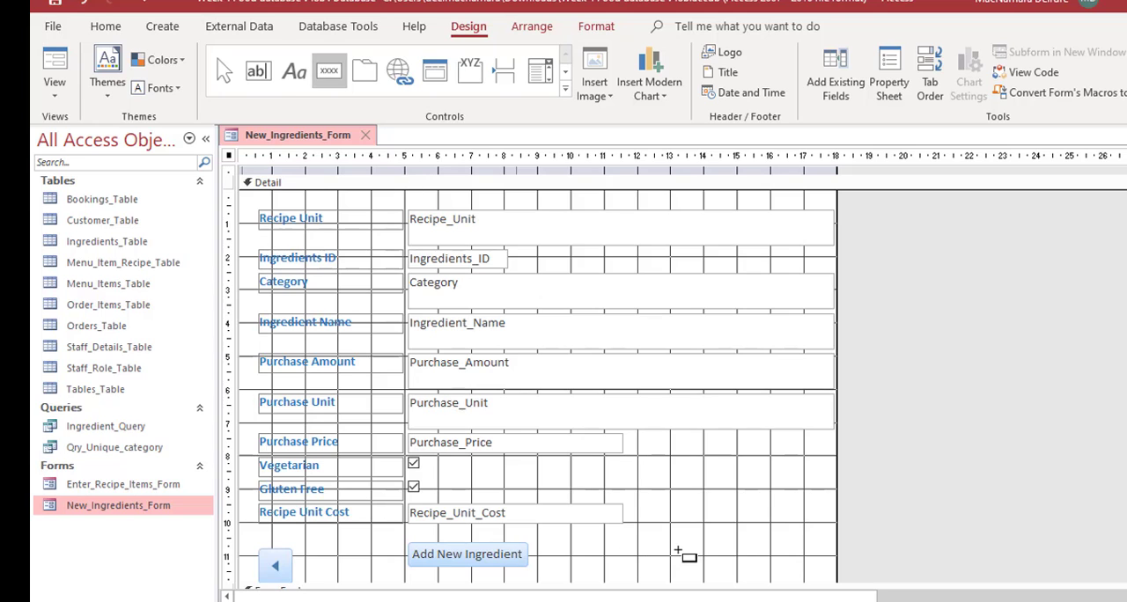
Add a right-arrow Go To Next Record button named 'ne' at the form's bottom right
drag(673, 550, 722, 577)
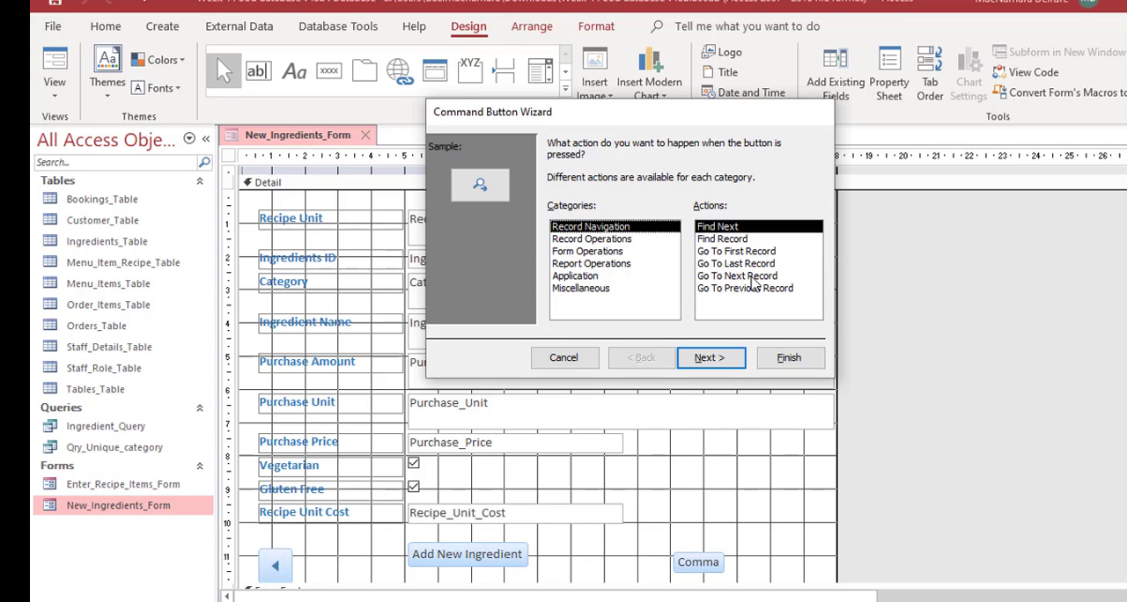
click(711, 357)
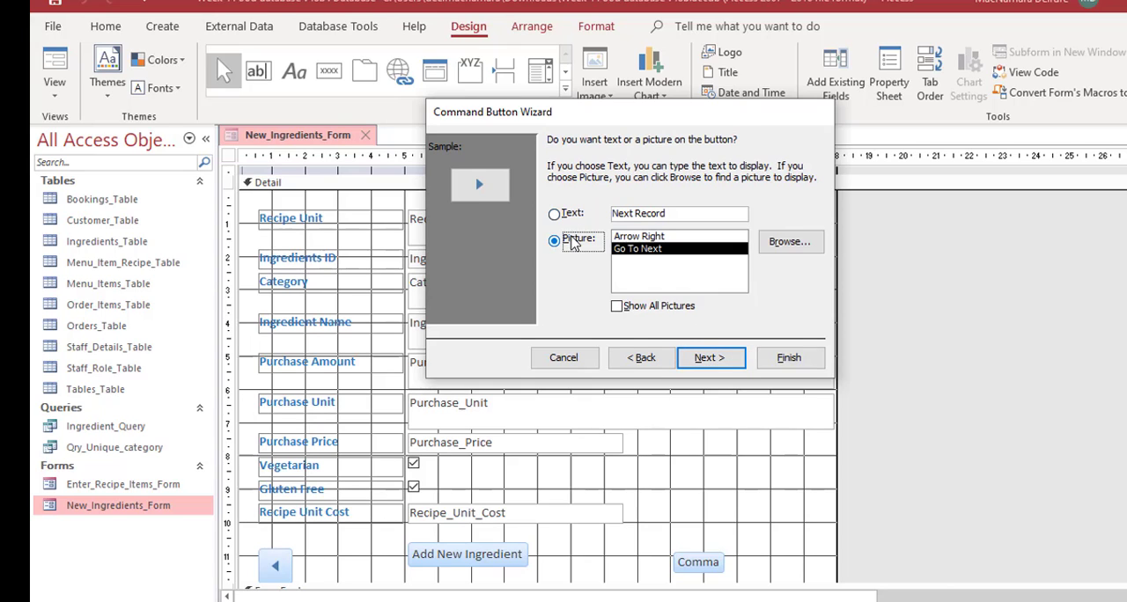
mouse_move(779, 504)
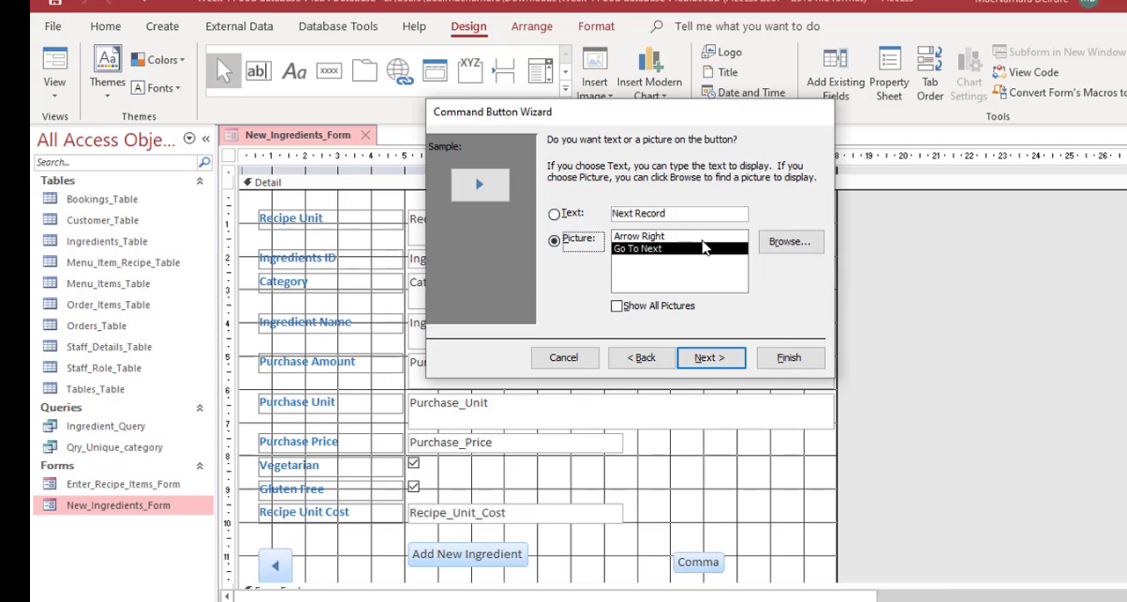
click(712, 357)
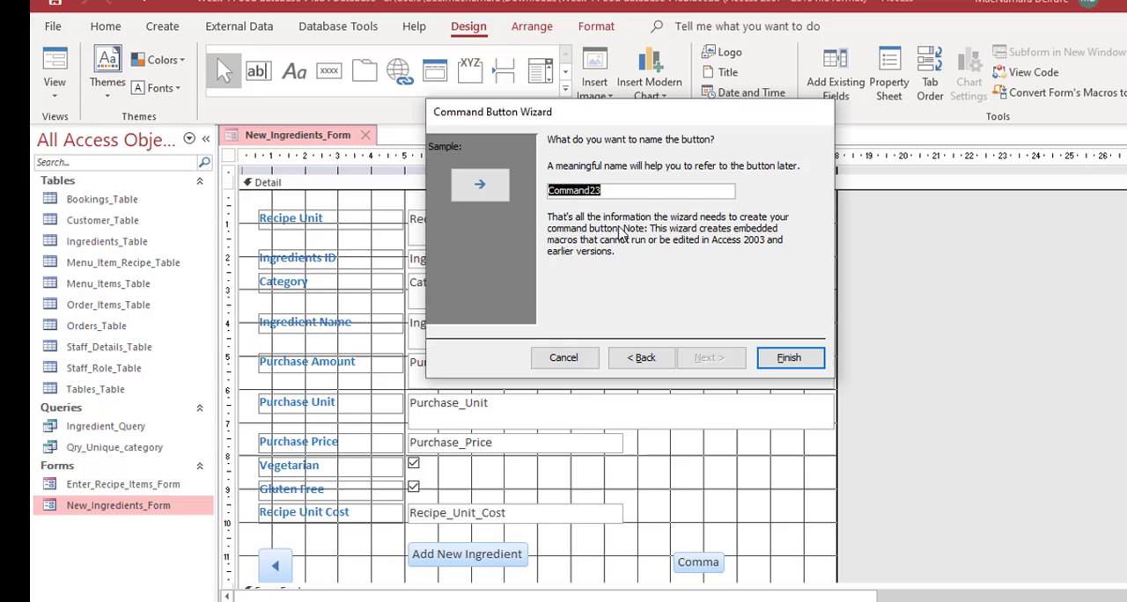
text(ne)
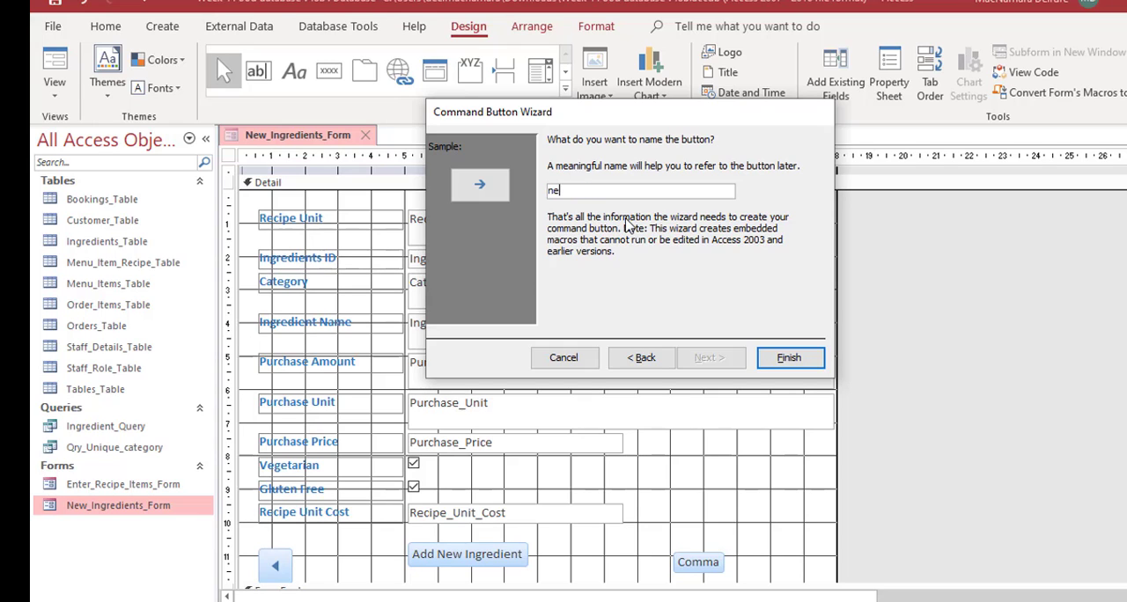
click(789, 357)
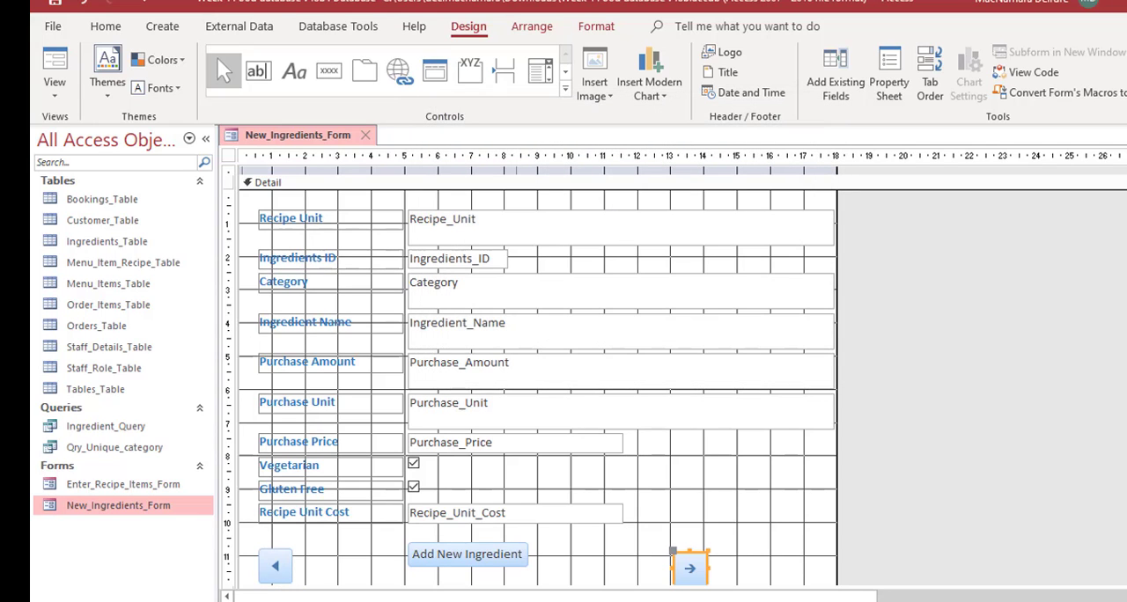
mouse_move(479, 589)
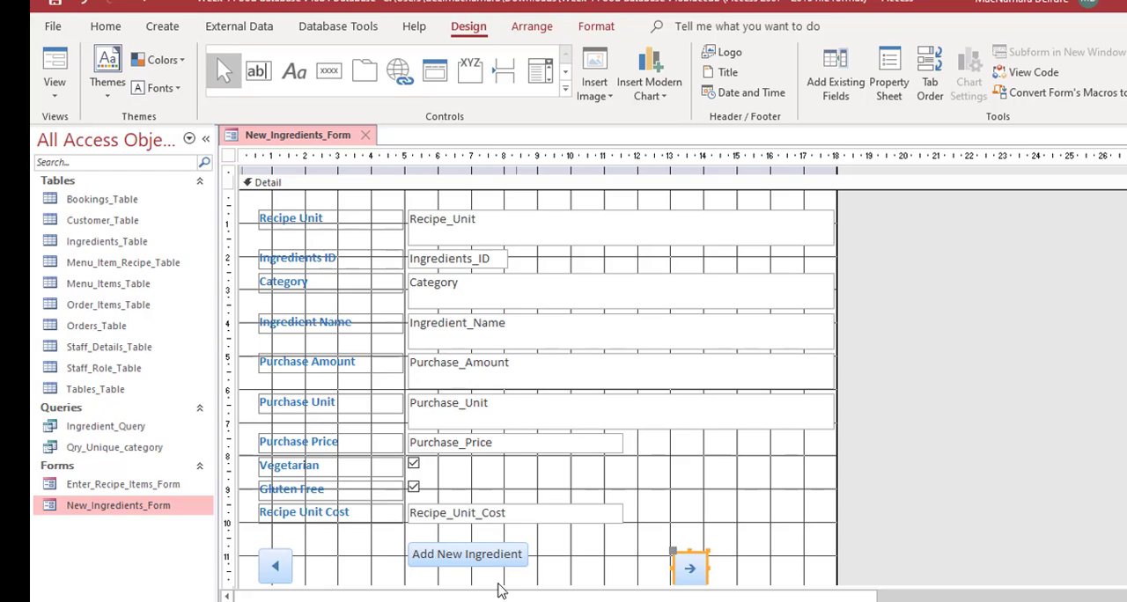
mouse_move(479, 253)
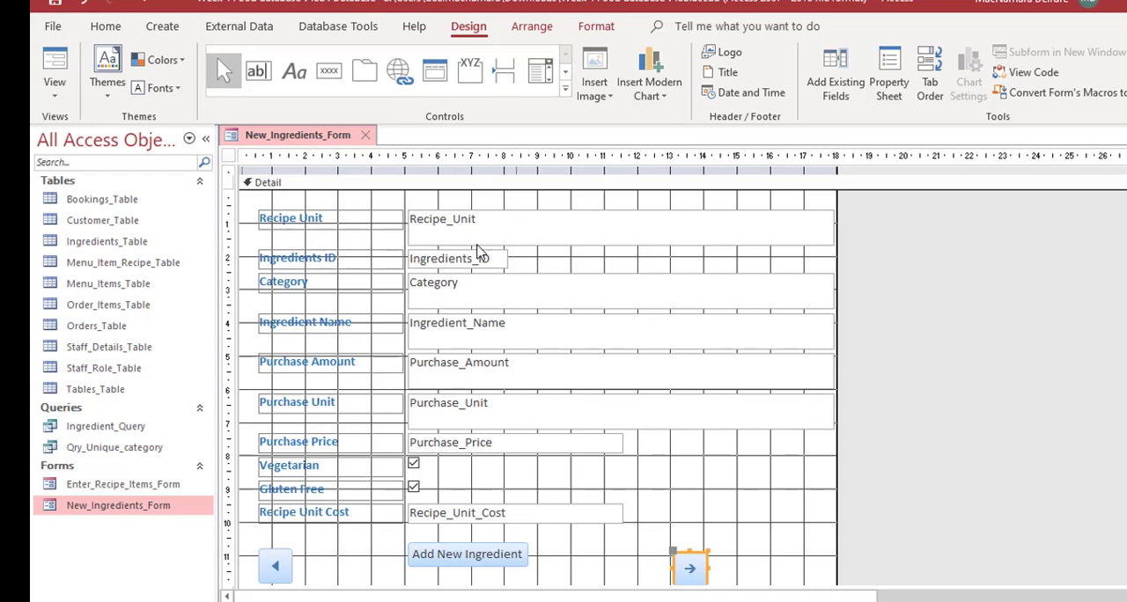
mouse_move(587, 218)
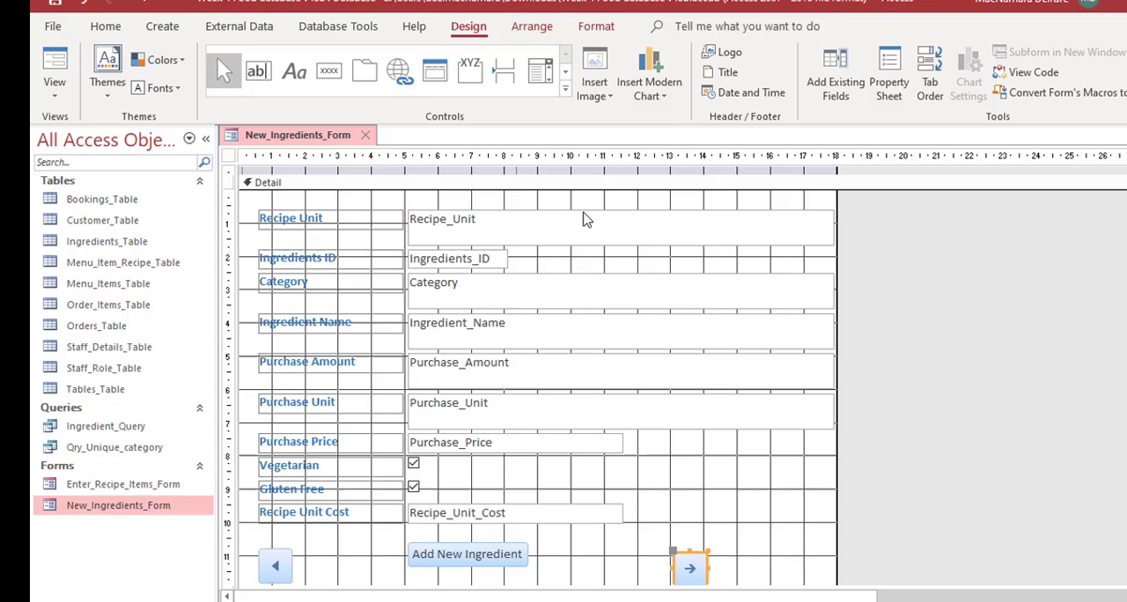
mouse_move(532, 487)
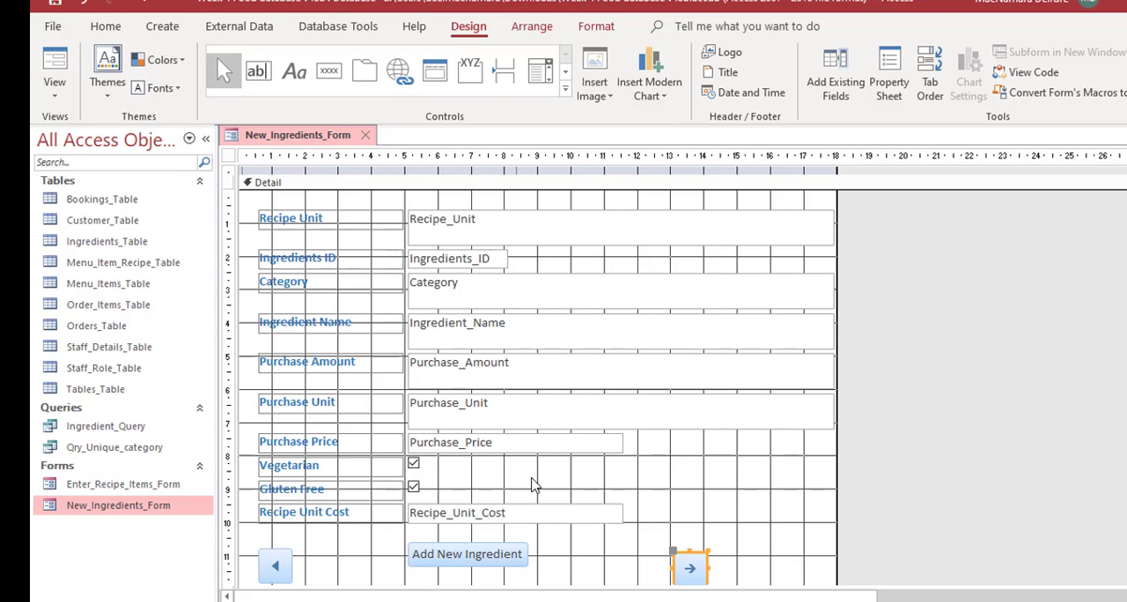
mouse_move(567, 553)
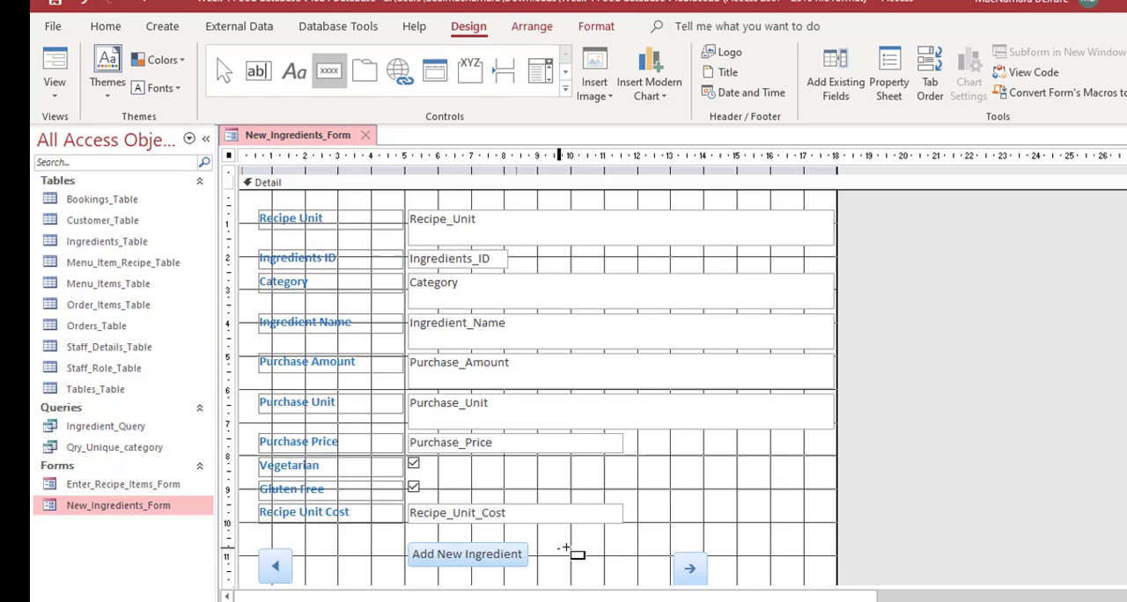
Create a Duplicate Record button with the text caption 'Make a Copy of Ingred'
click(577, 553)
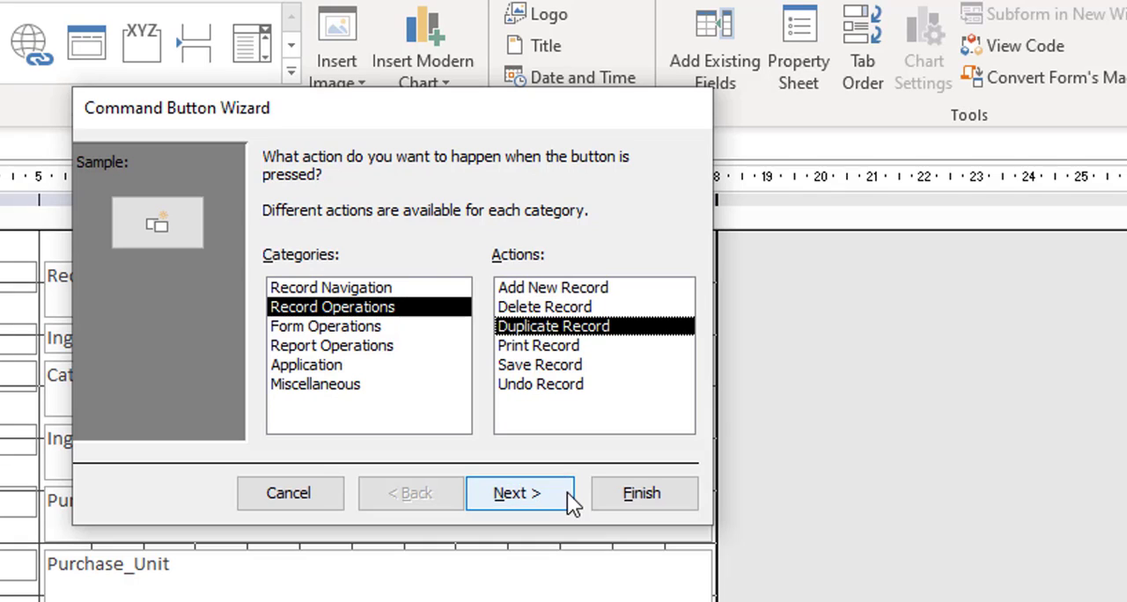
click(518, 493)
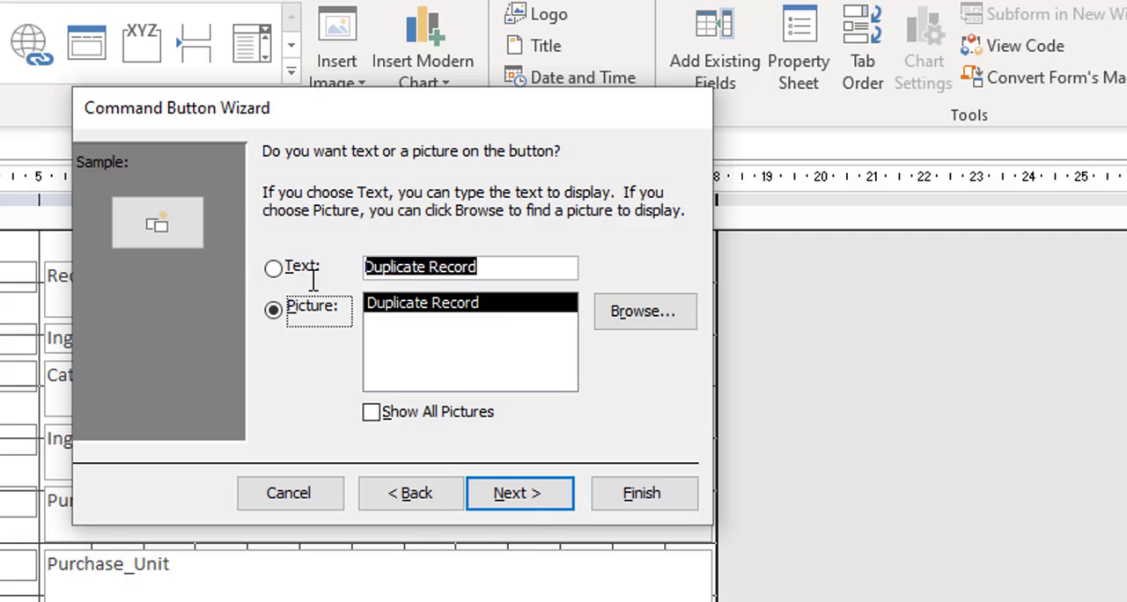
click(275, 268)
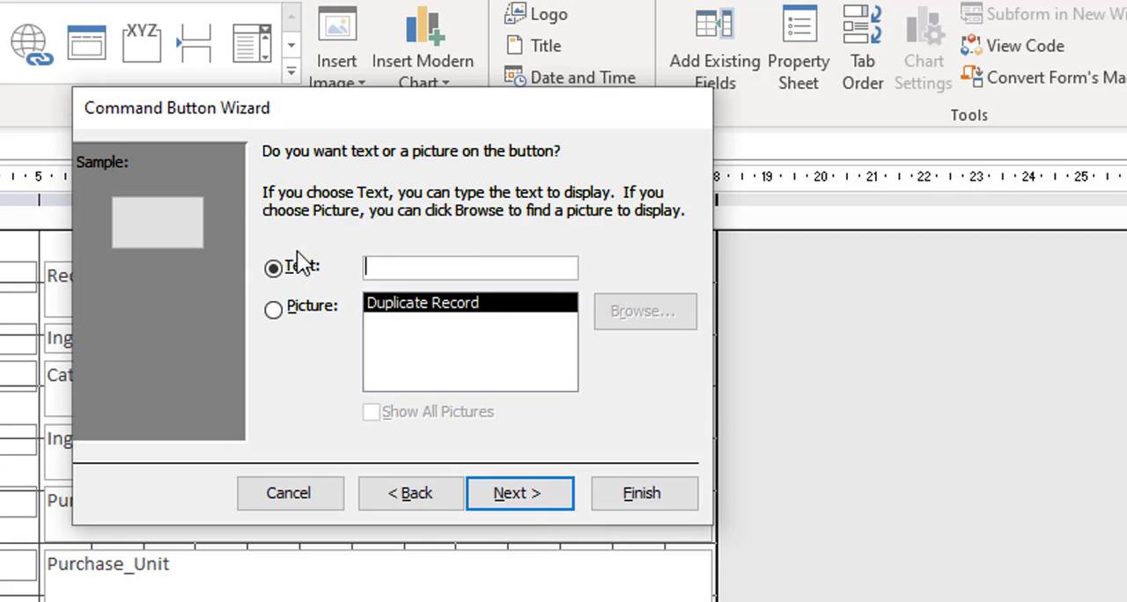
text(Make a)
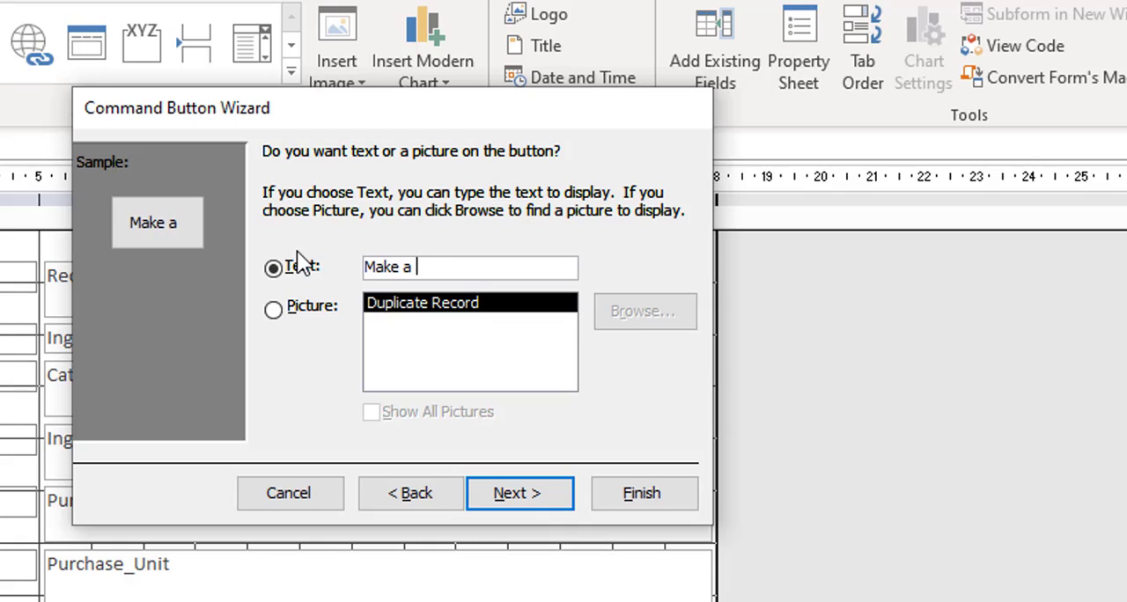
text(Copy of)
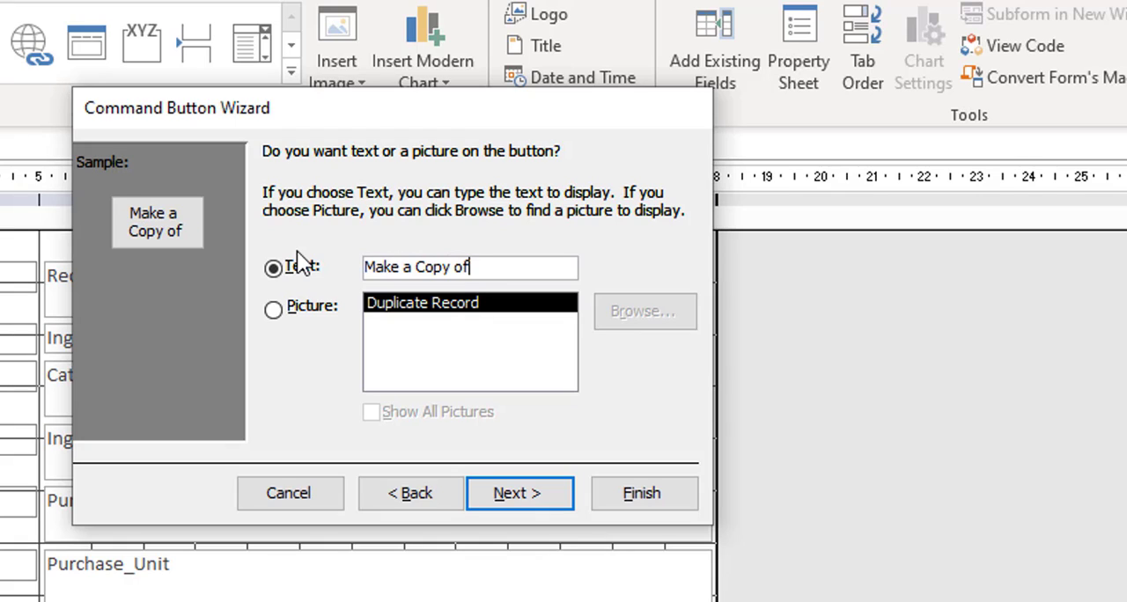
text(Ingredient)
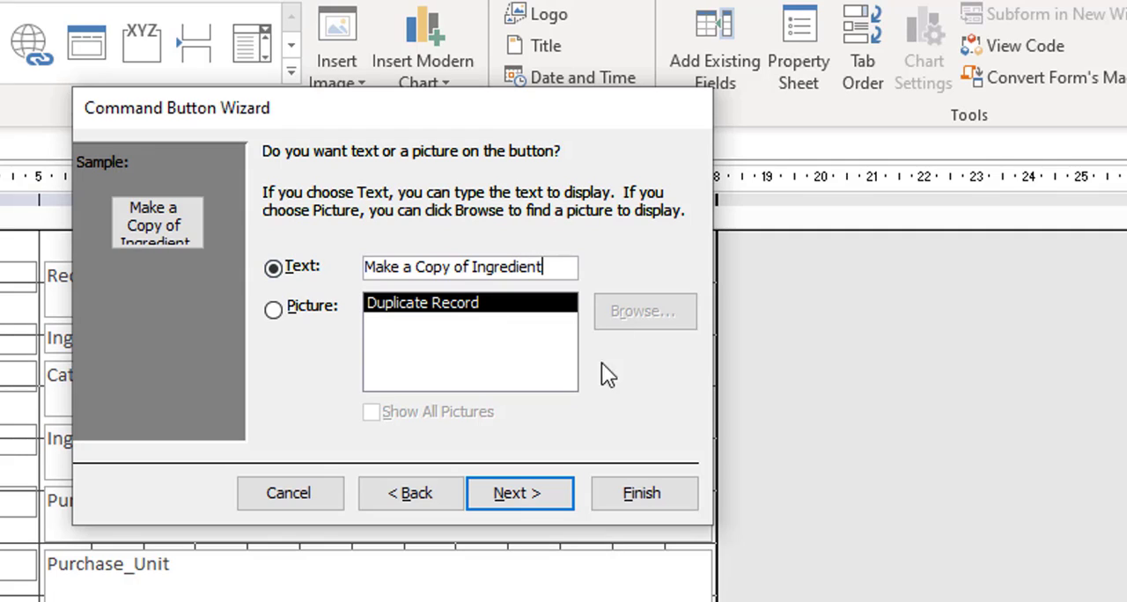
Name the duplicate button 'copying' and finish placing it between the existing buttons
click(518, 493)
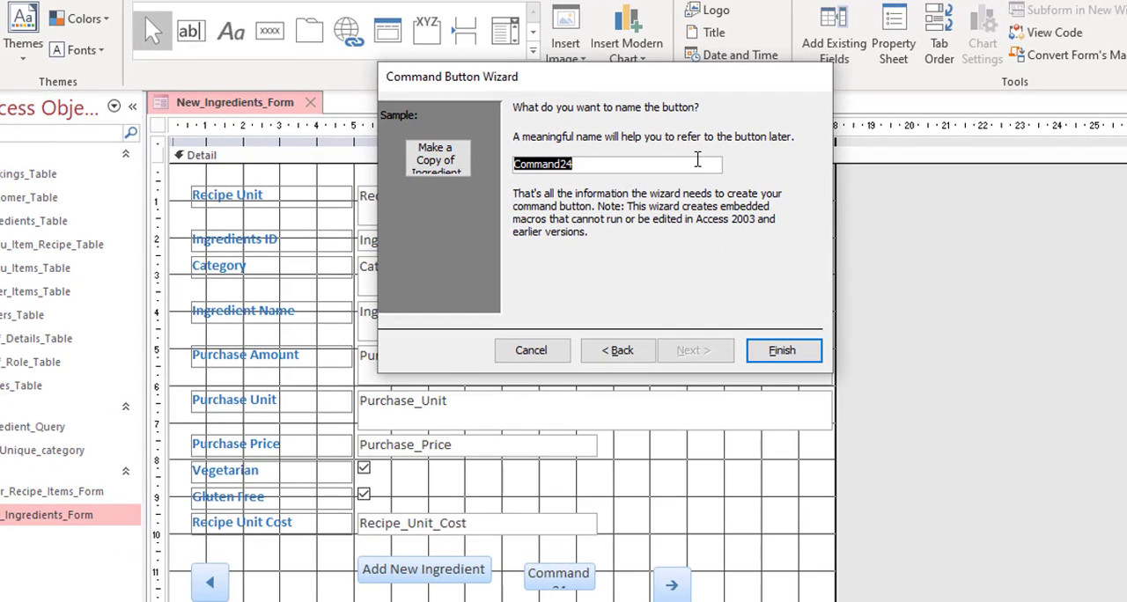
text(copy)
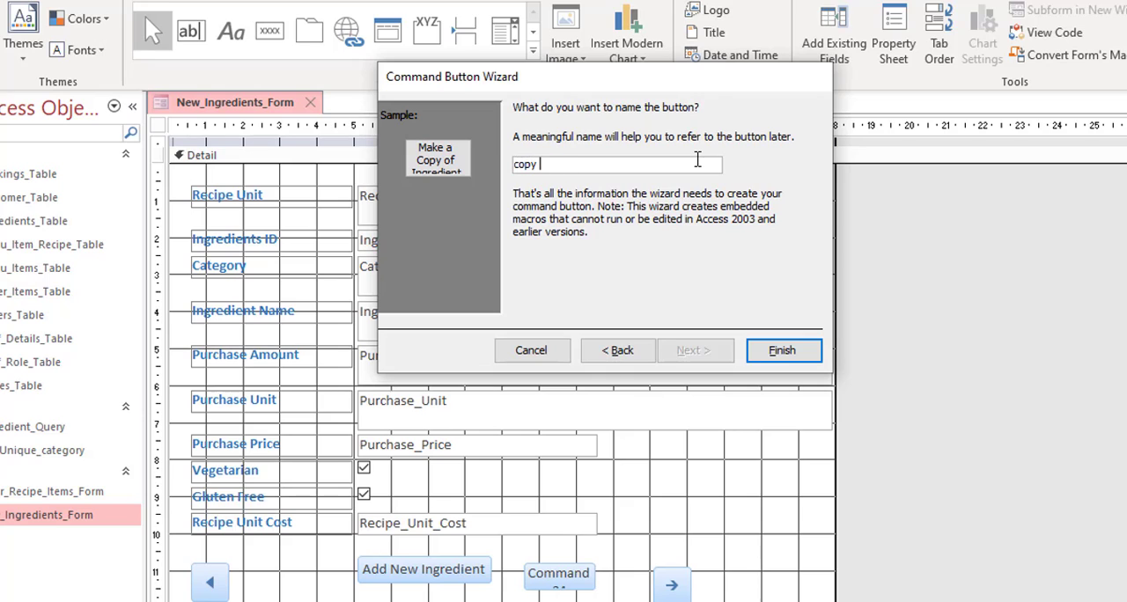
text(ing)
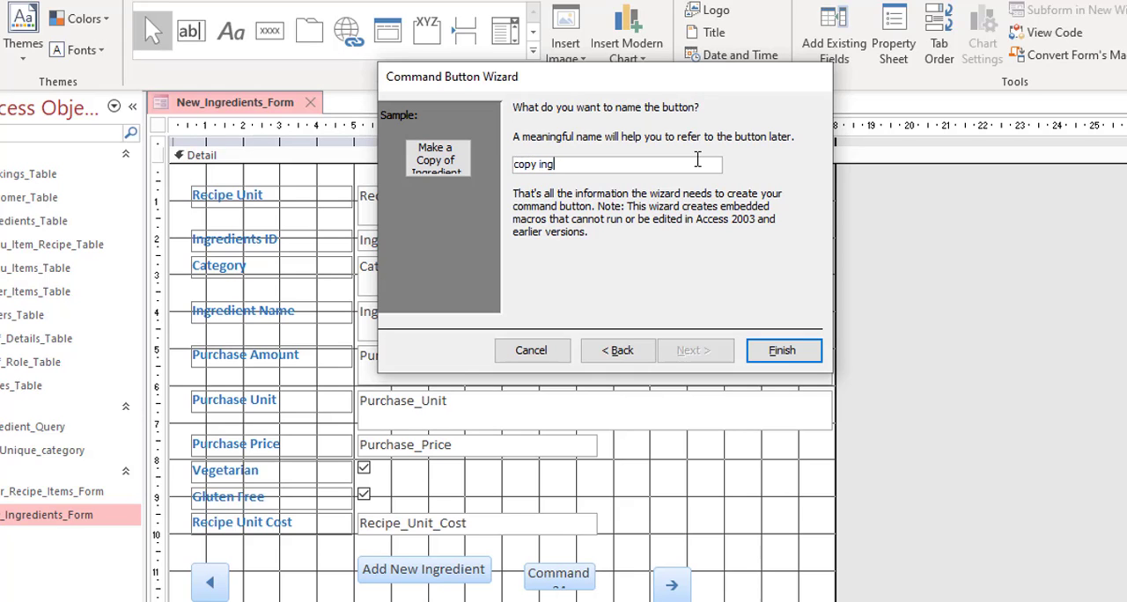
click(784, 351)
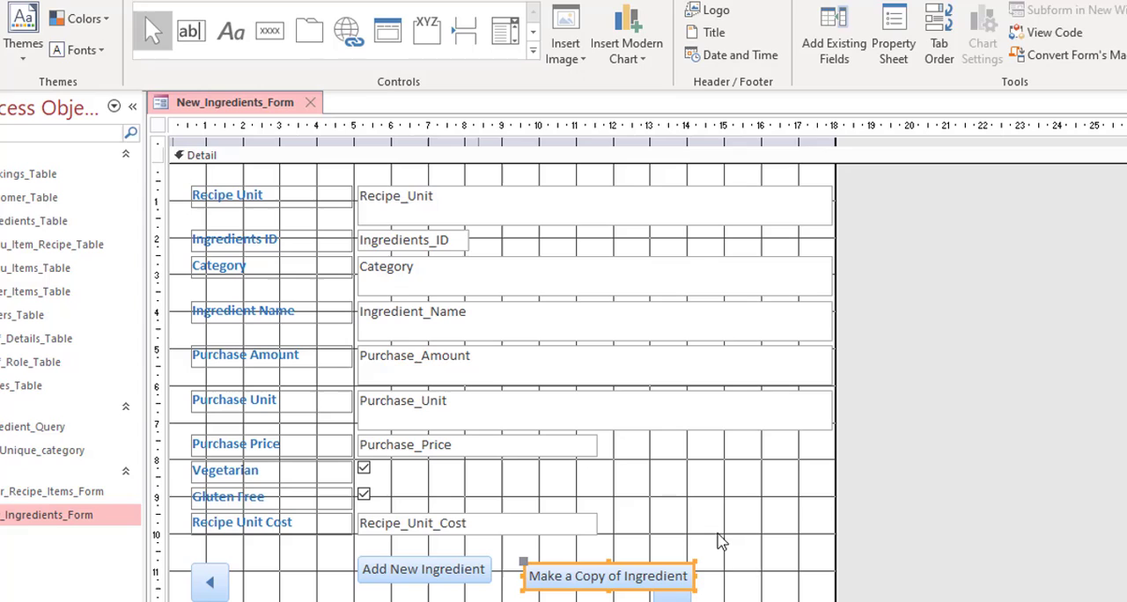
mouse_move(652, 576)
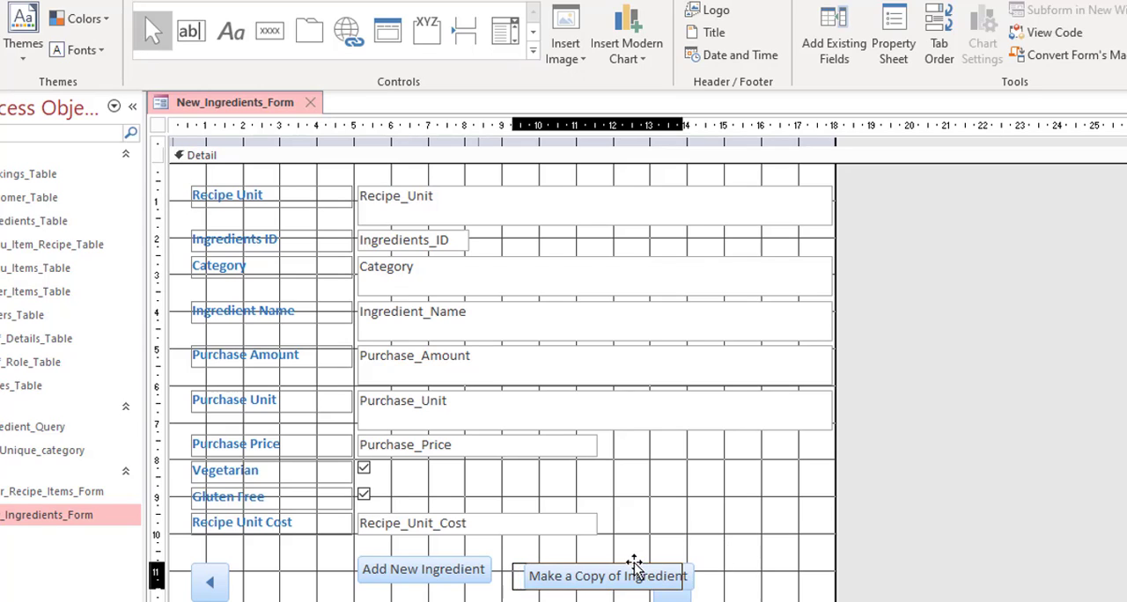
Move Make a Copy of Ingredient between Add New Ingredient and the next-record arrow
click(602, 574)
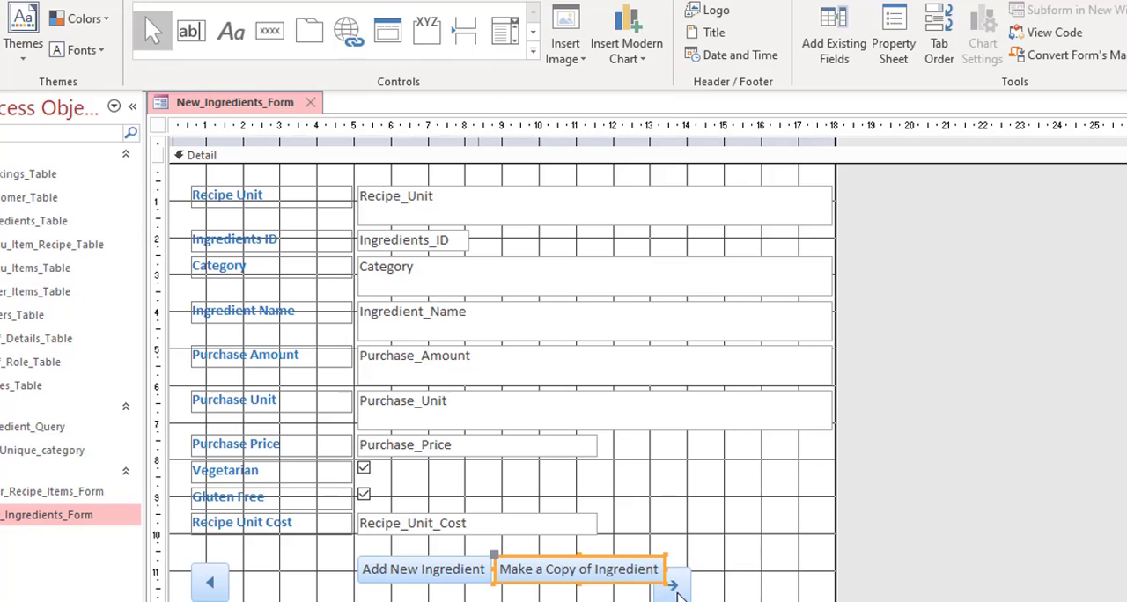